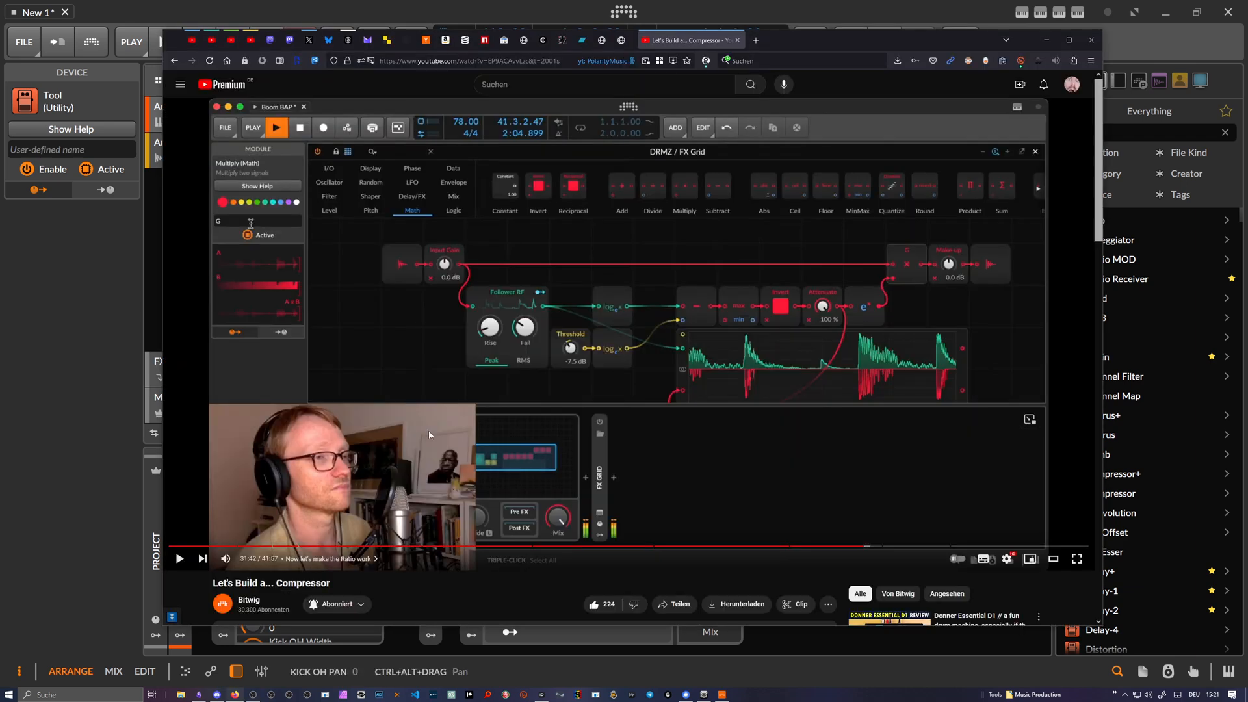
pyautogui.moveTo(541, 385)
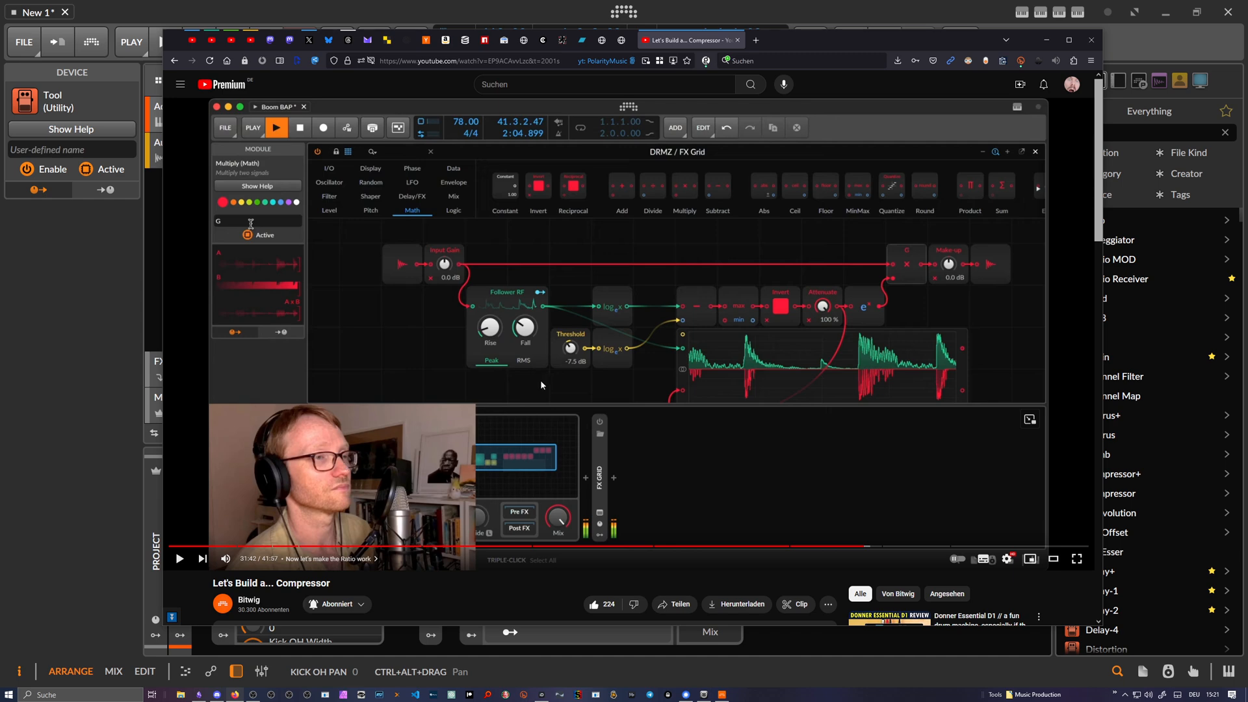
pyautogui.moveTo(553, 376)
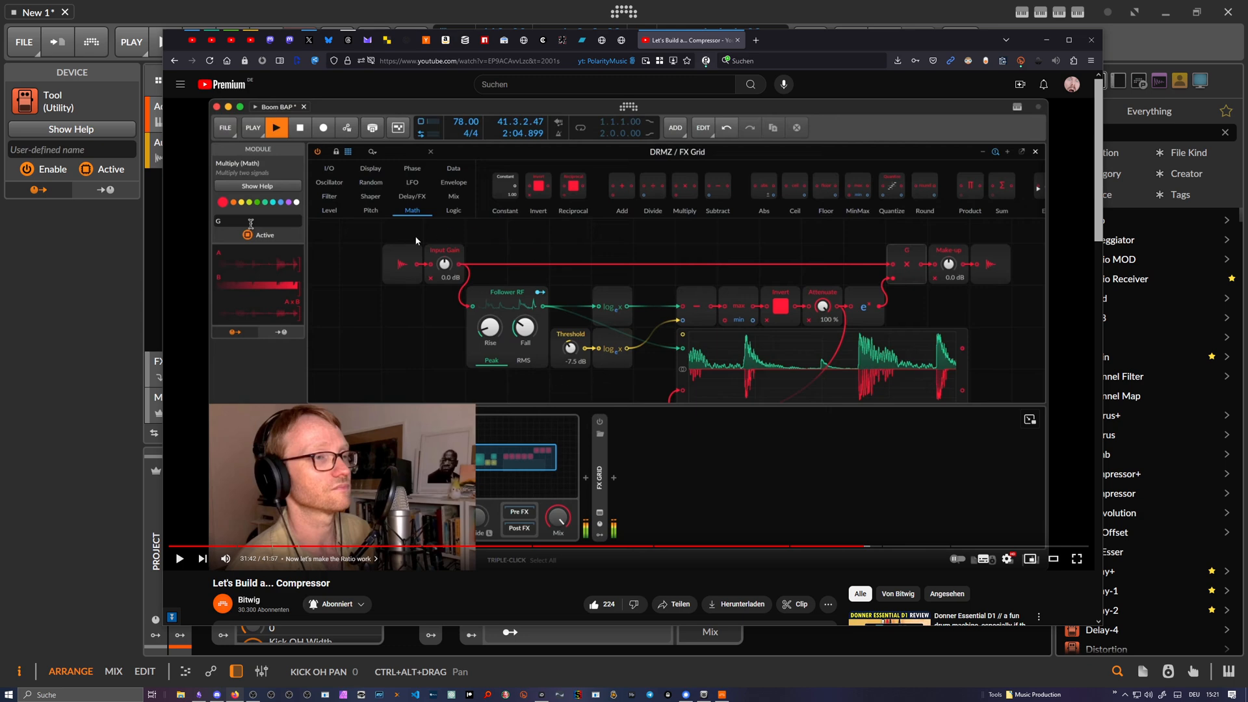
pyautogui.moveTo(650, 350)
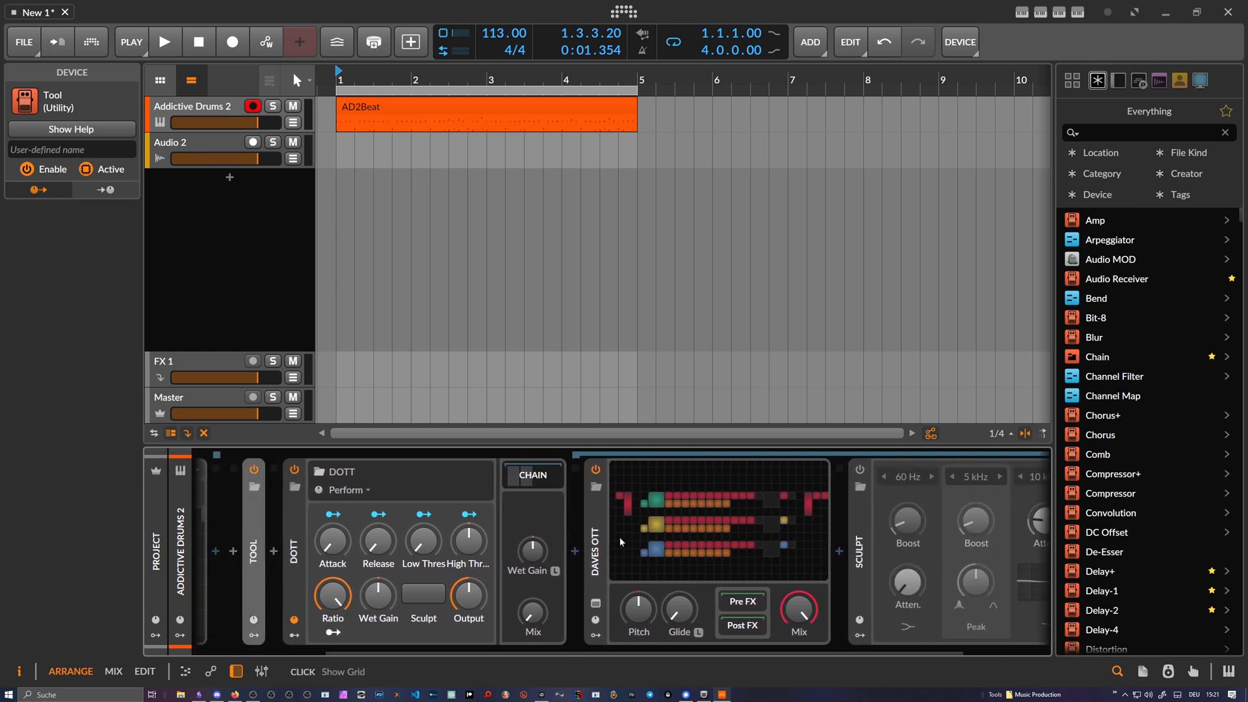
pyautogui.moveTo(468, 537)
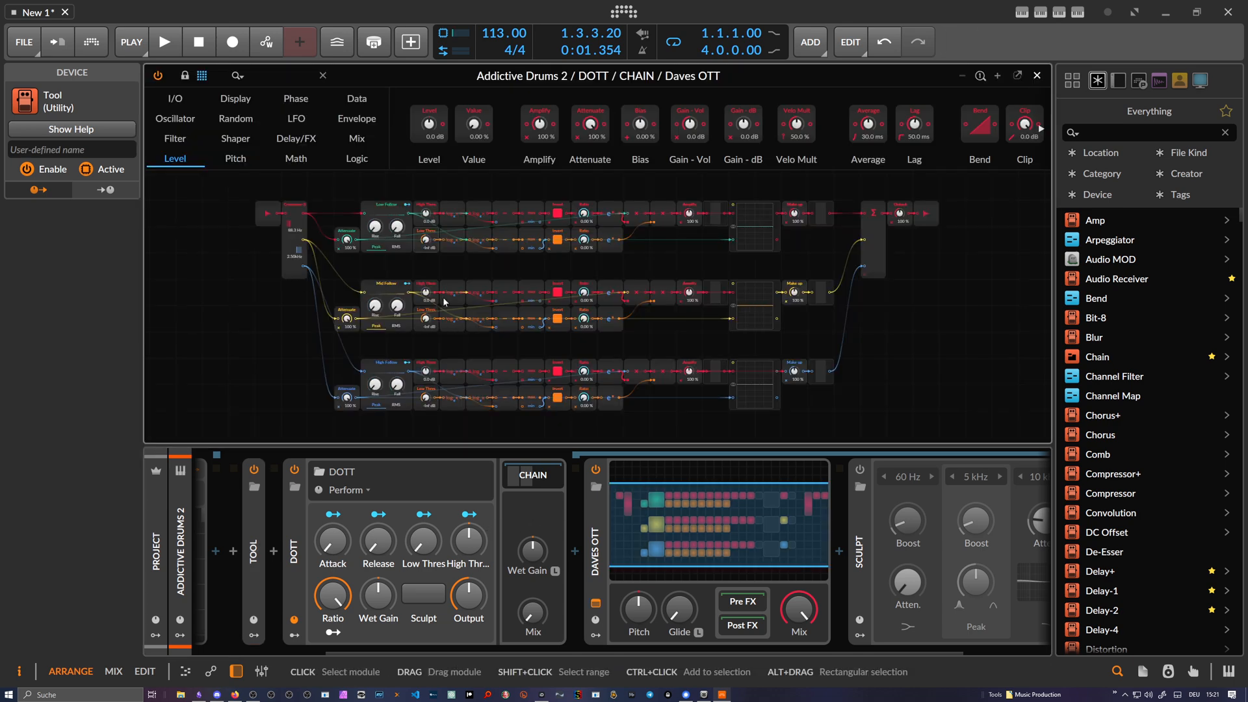
# Inspect the Daves OTT crossover module splitting at about 88 Hz and 2.3 kHz into three bands
pyautogui.click(293, 231)
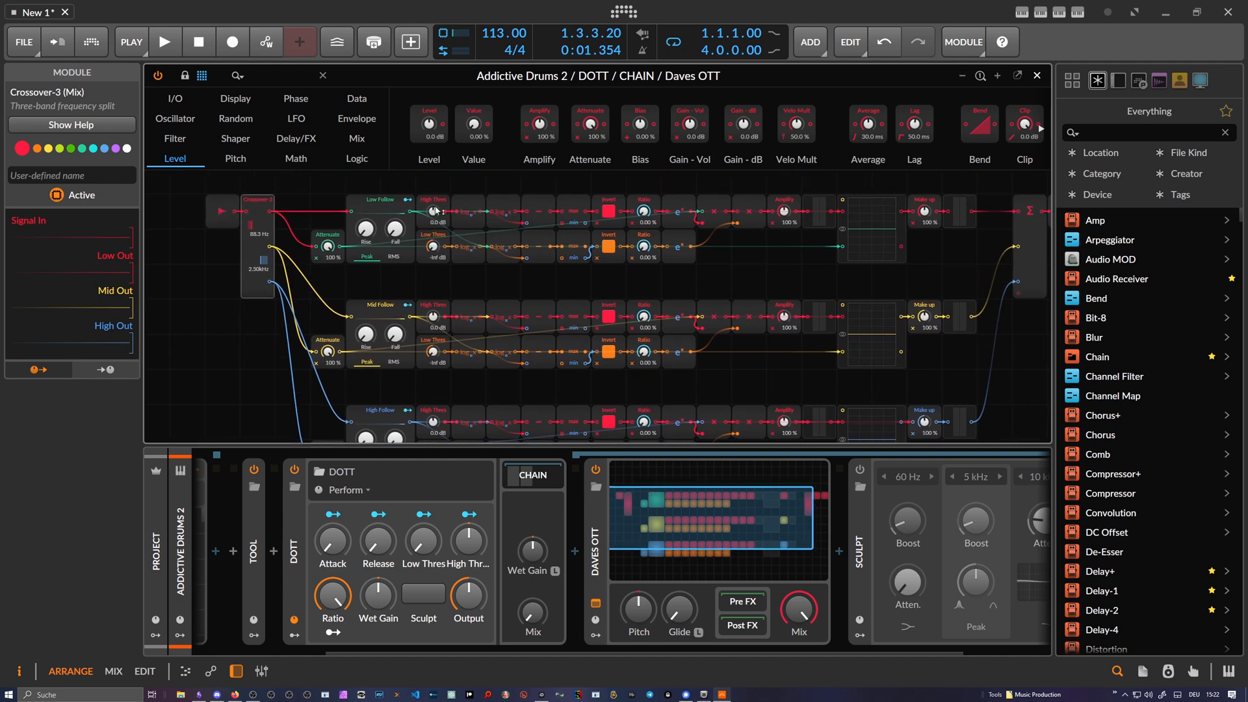
pyautogui.moveTo(500, 246)
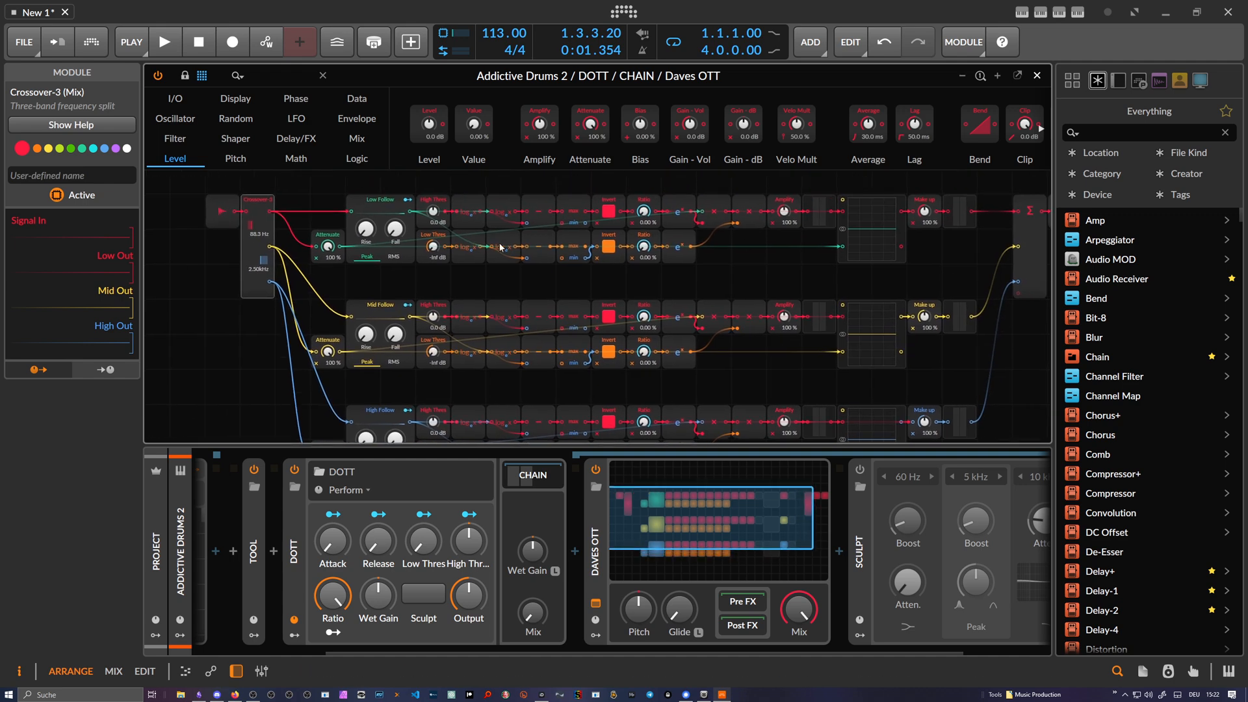
pyautogui.moveTo(429, 234)
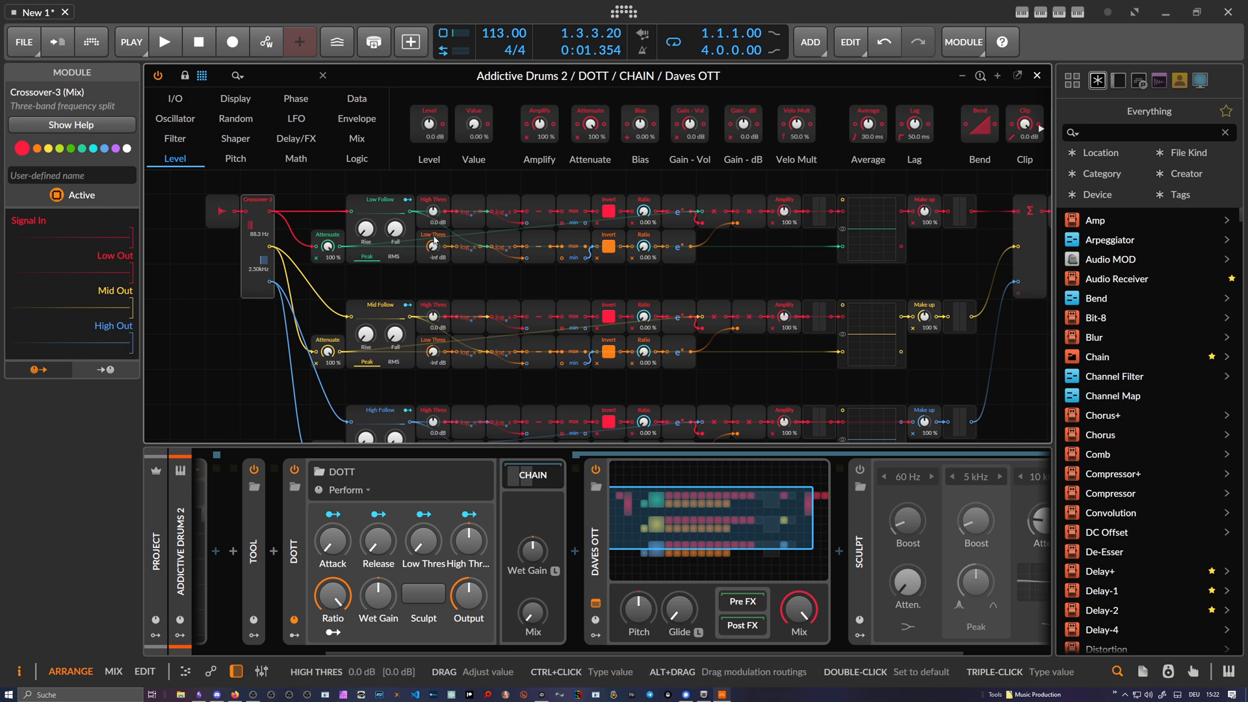
pyautogui.moveTo(433, 249)
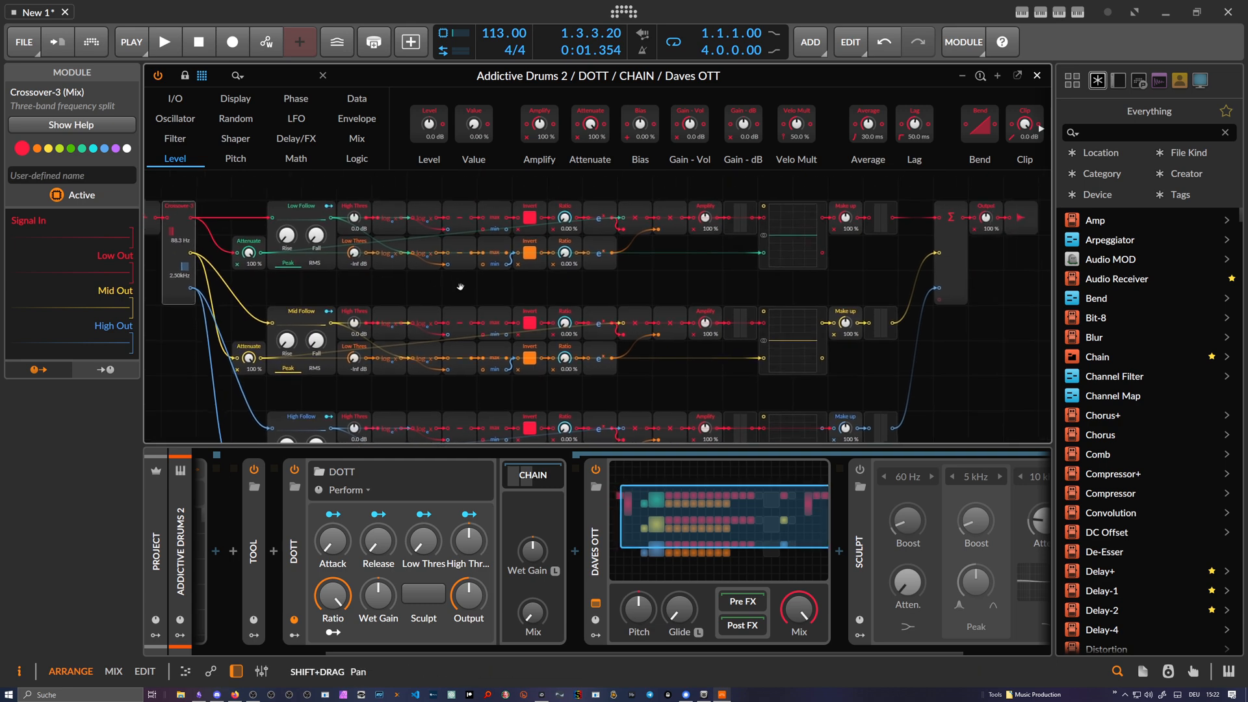
pyautogui.moveTo(928, 231)
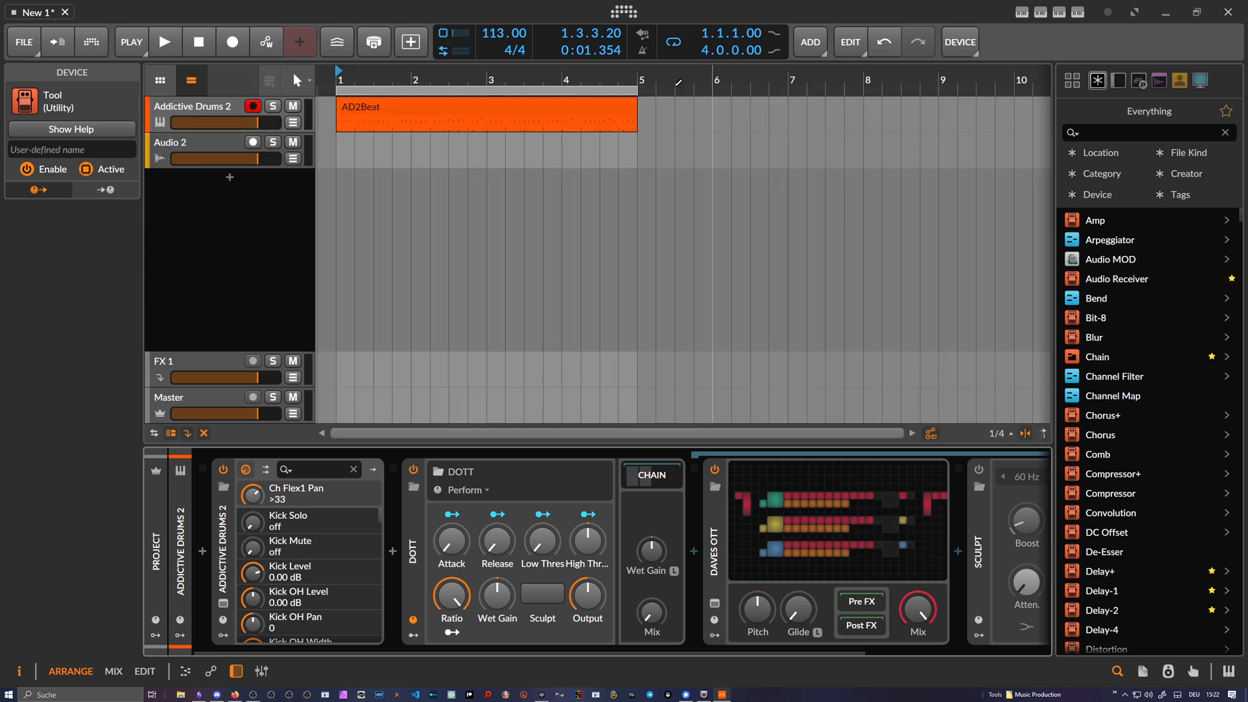
# Audition the drum loop while setting DOTT release near 52%, high threshold and mix, then enable L on wet gain
pyautogui.click(165, 41)
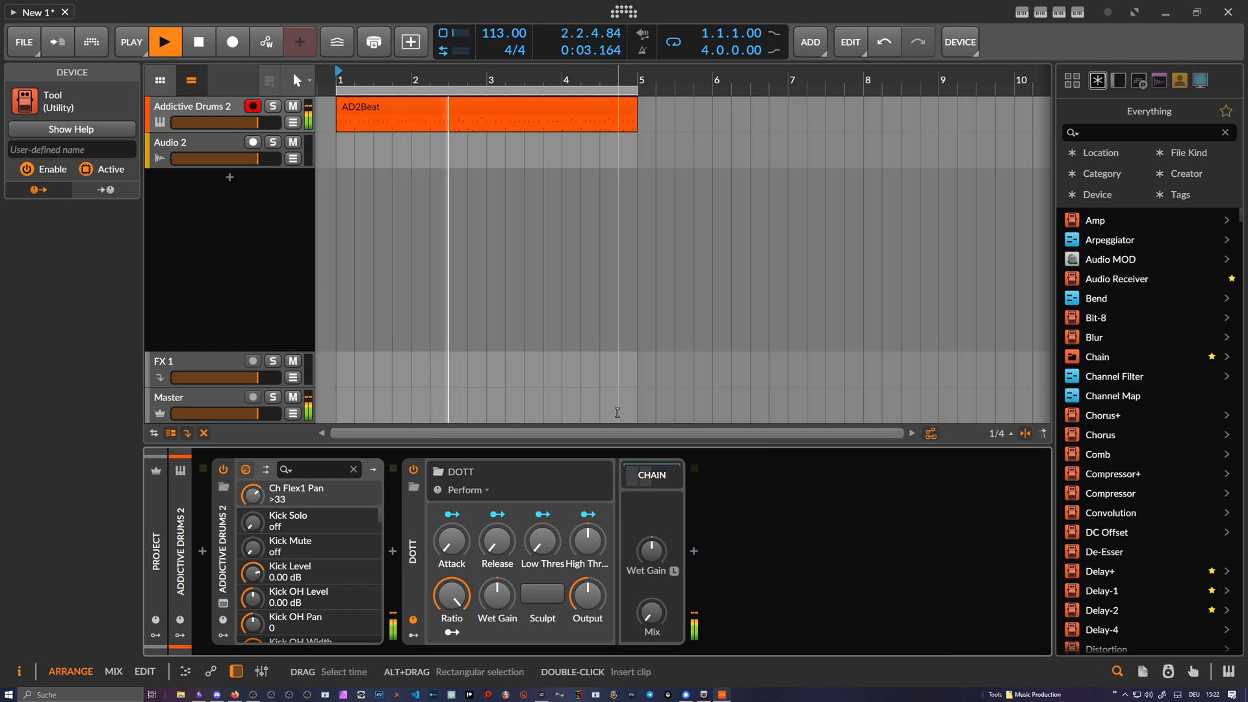
pyautogui.click(164, 42)
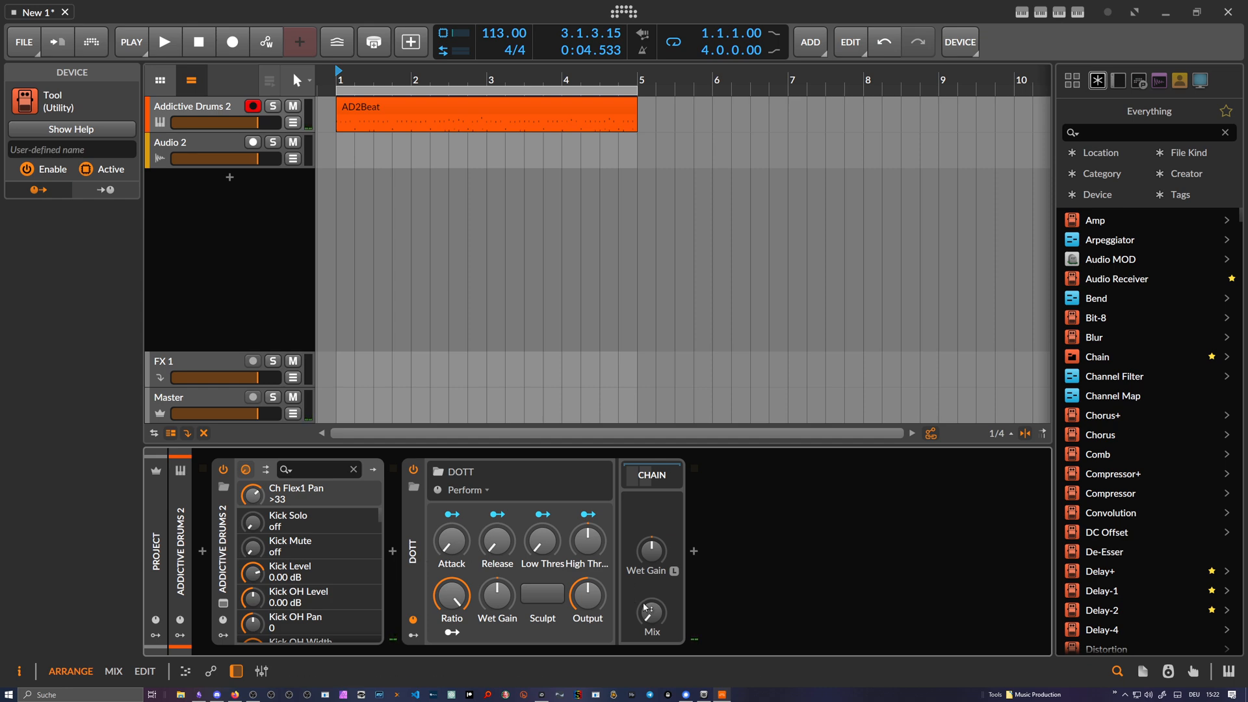
pyautogui.click(165, 42)
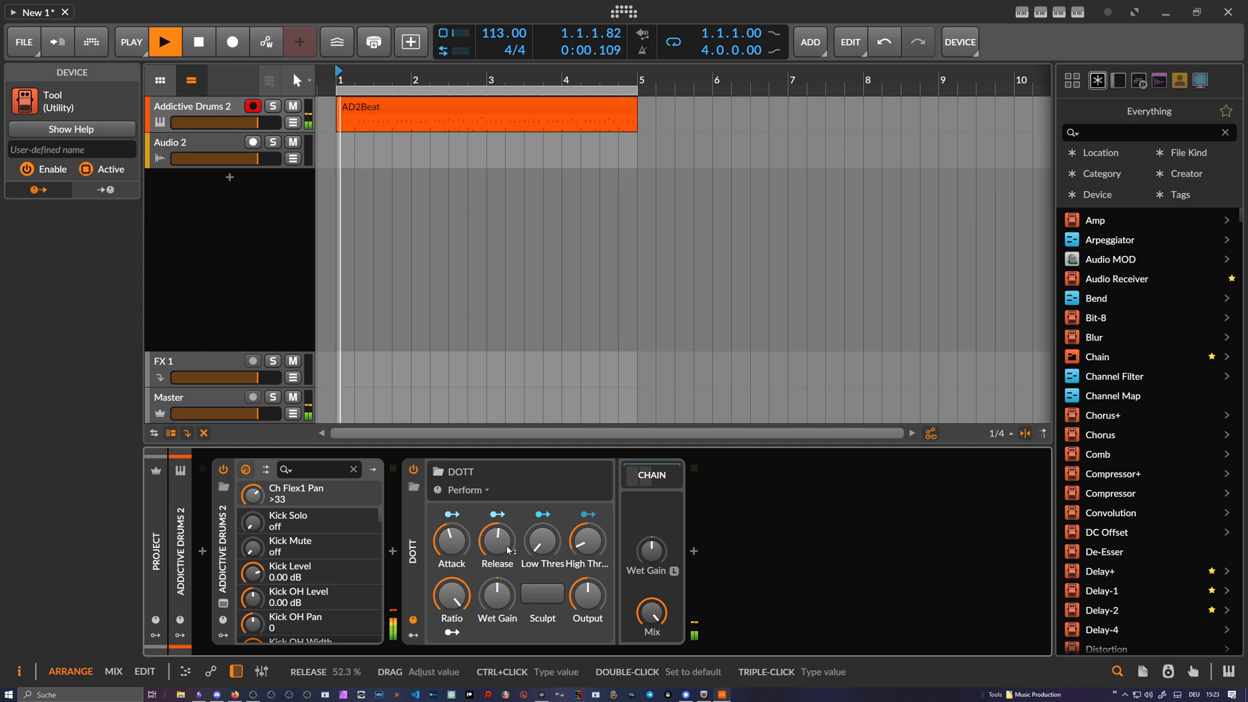
pyautogui.click(166, 42)
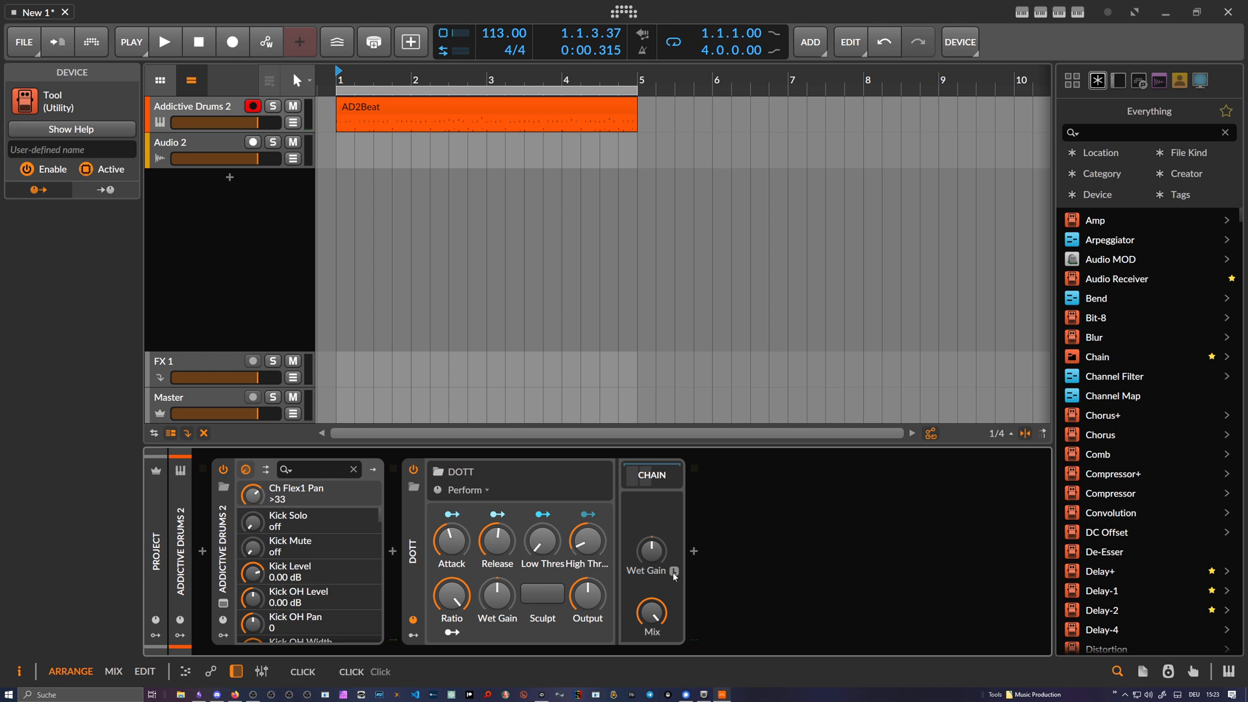
pyautogui.click(164, 41)
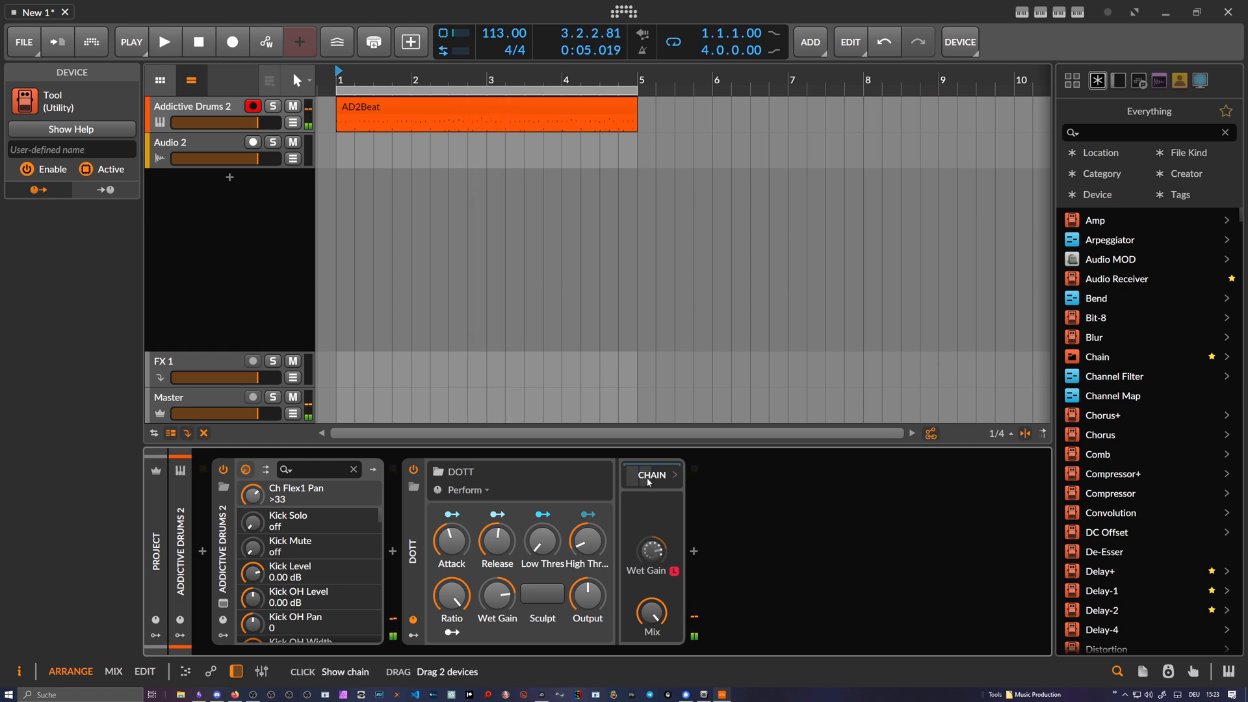
# Reopen the Daves OTT patch and set the high-band threshold to about -6.8 dB while auditioning
pyautogui.click(676, 474)
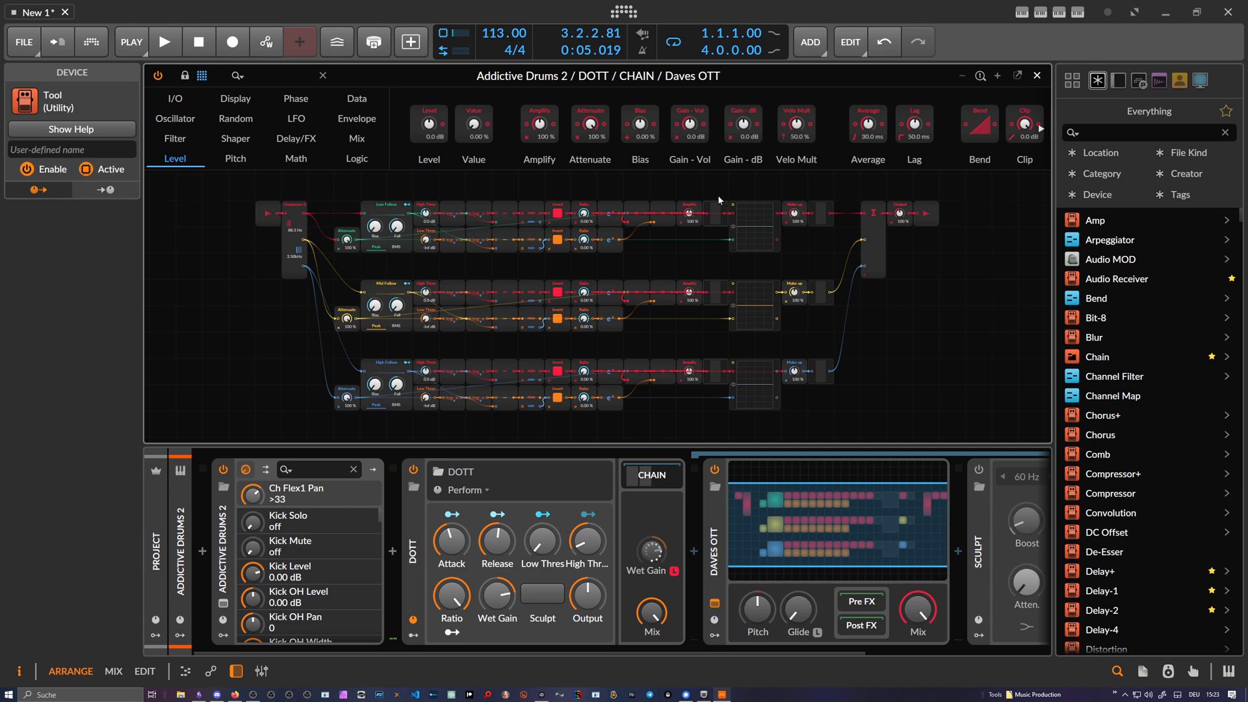
pyautogui.click(166, 42)
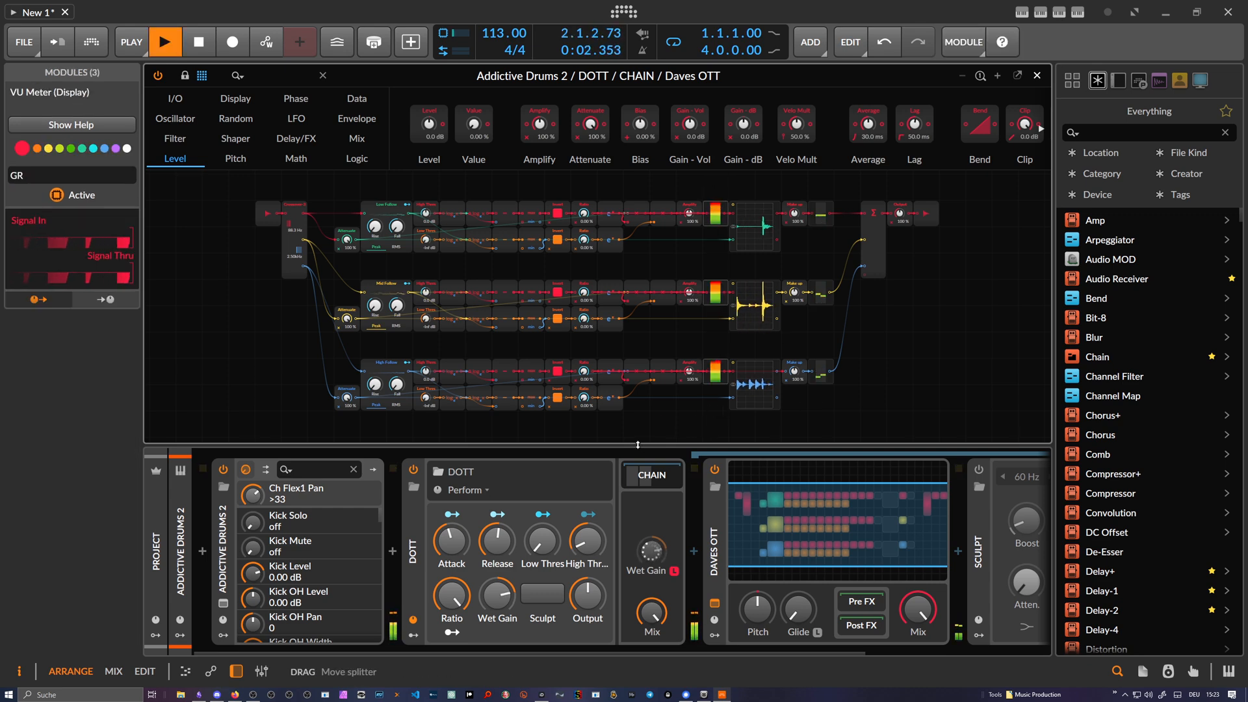
pyautogui.click(165, 41)
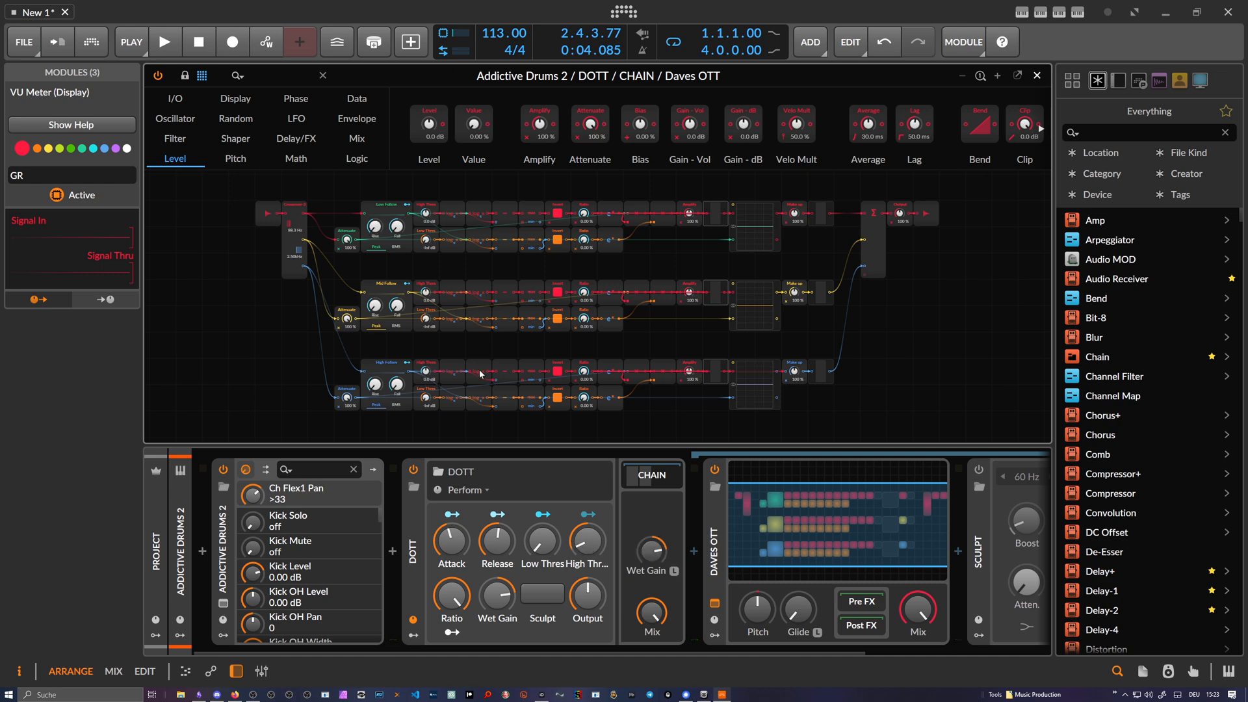
pyautogui.moveTo(568, 432)
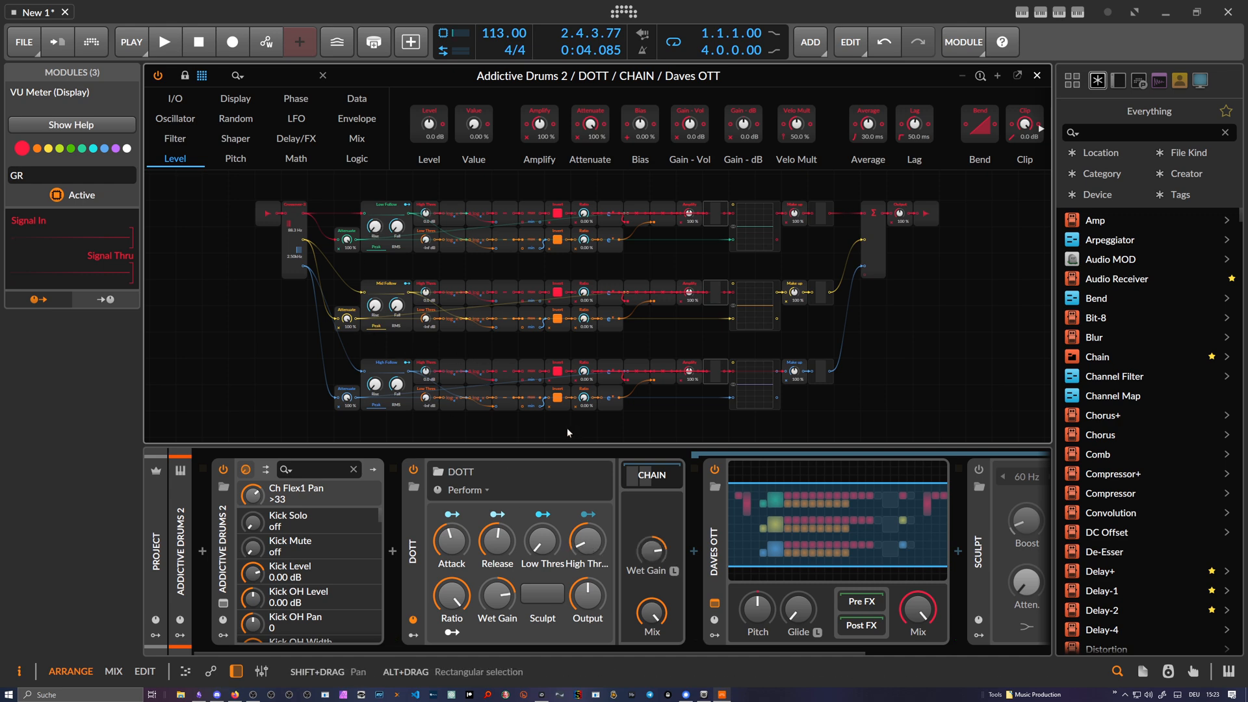
pyautogui.moveTo(467, 394)
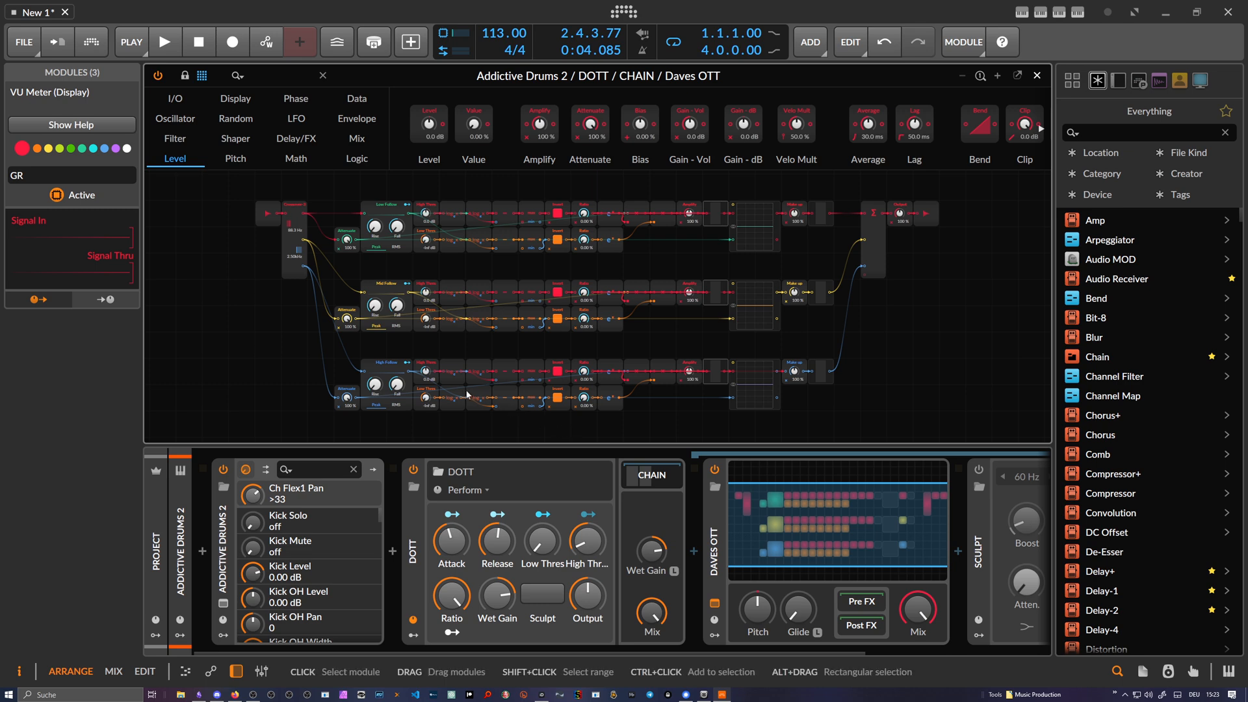
pyautogui.moveTo(427, 374)
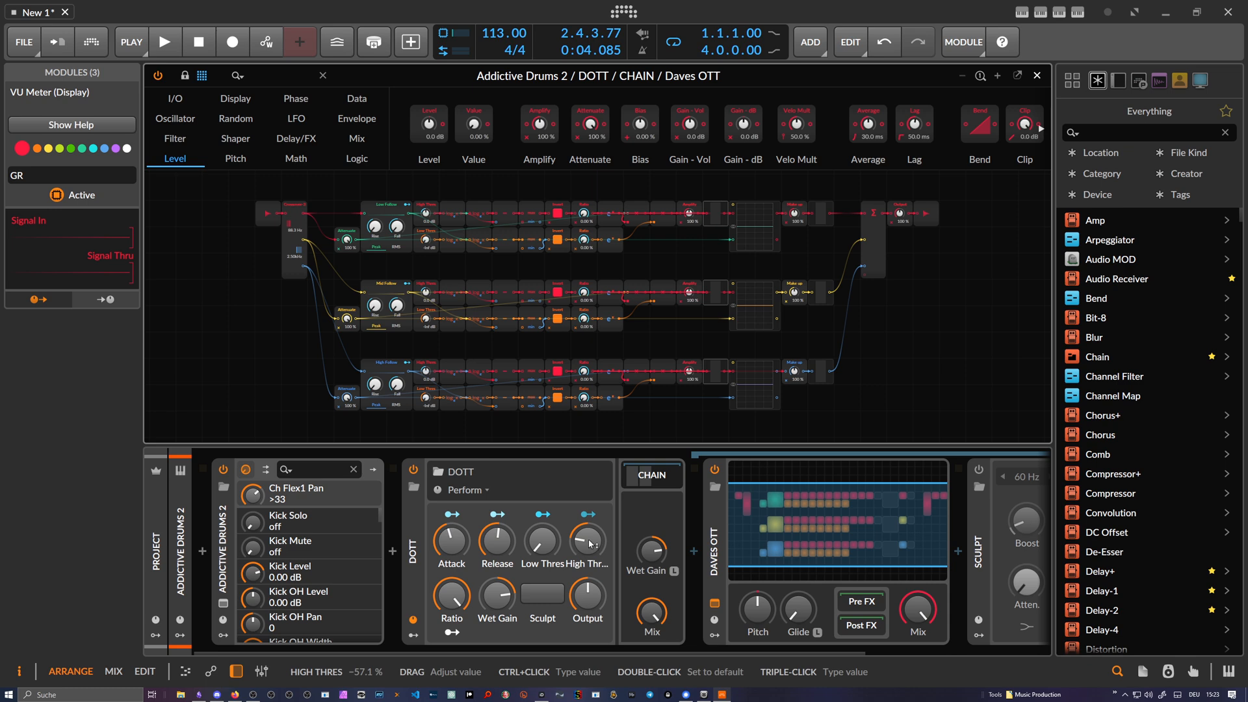
pyautogui.click(165, 42)
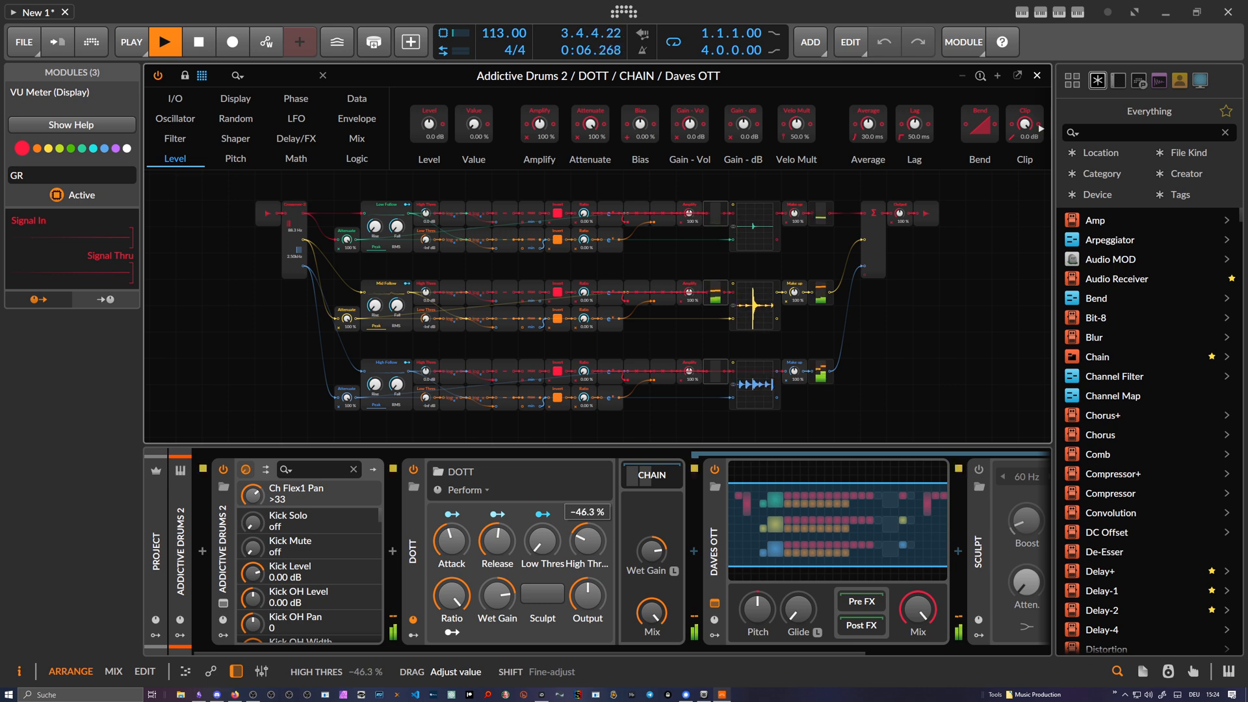
pyautogui.click(166, 41)
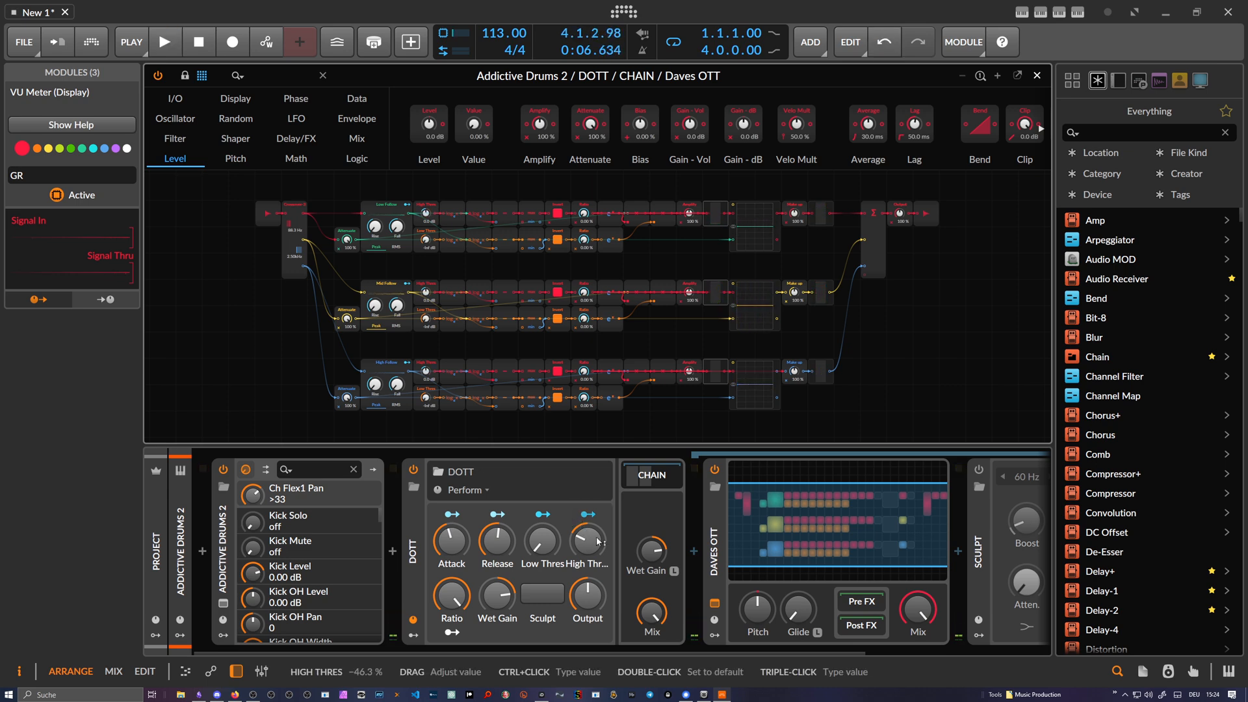
pyautogui.moveTo(692, 299)
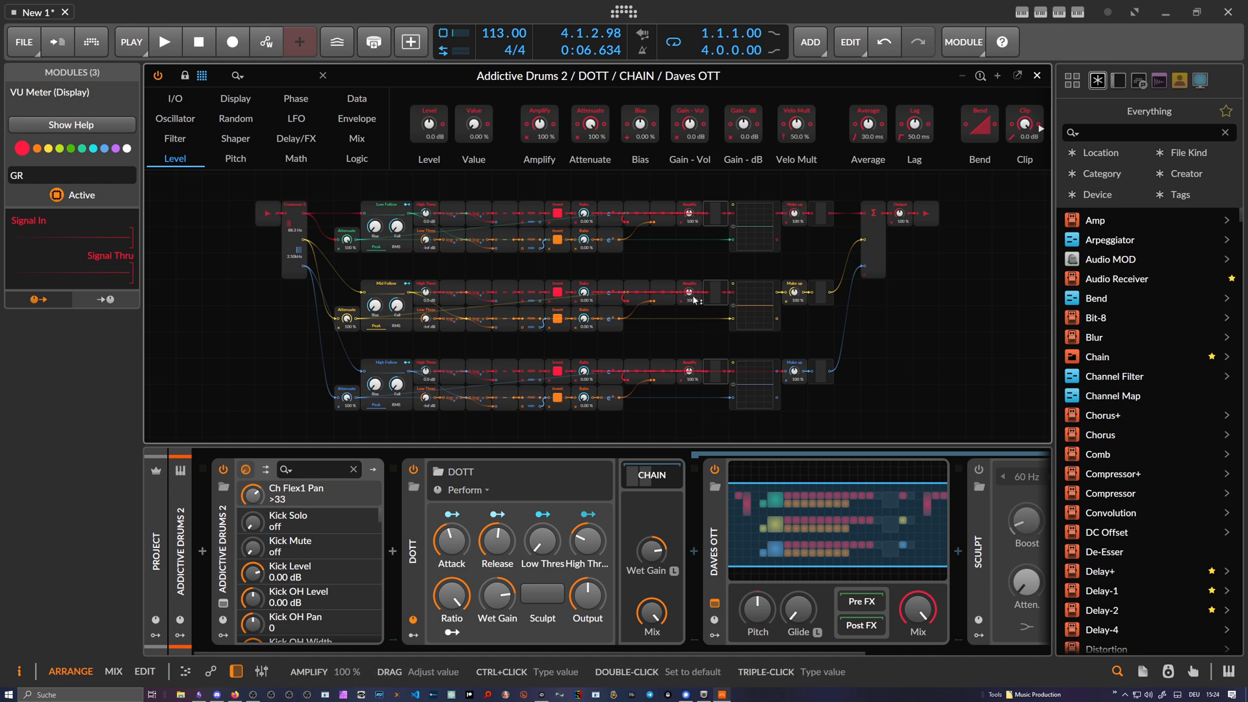
pyautogui.moveTo(706, 283)
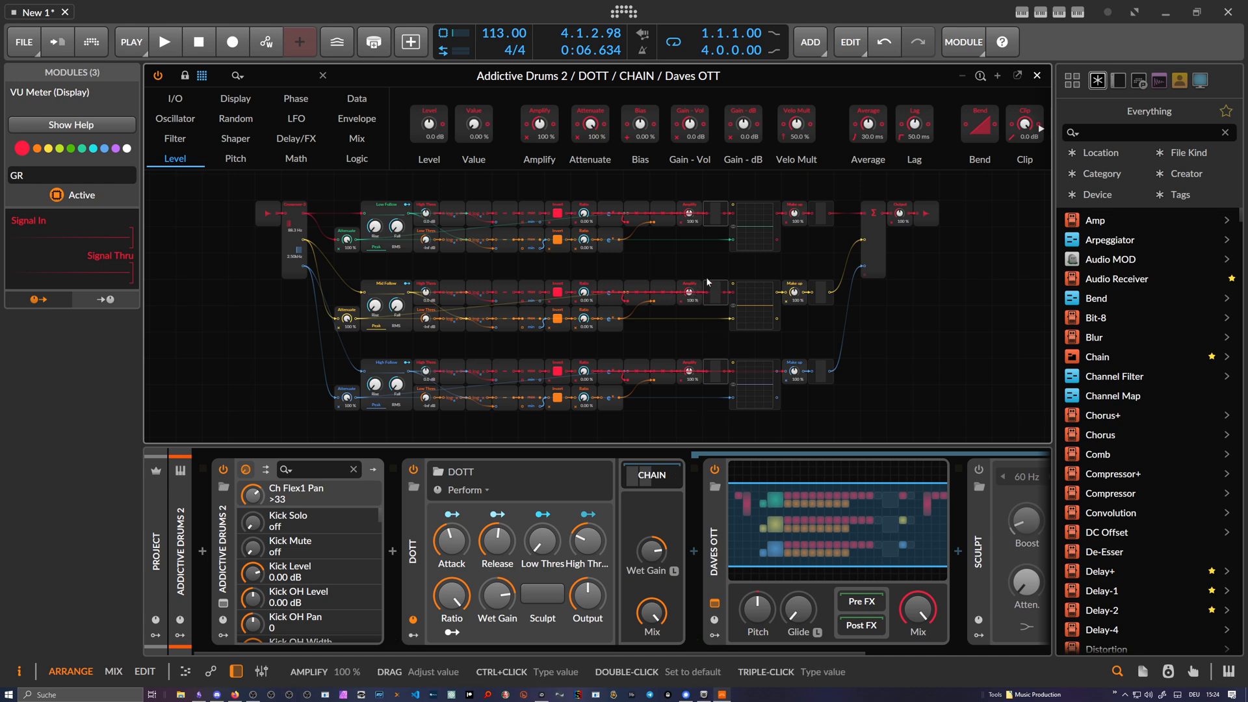
pyautogui.moveTo(680, 383)
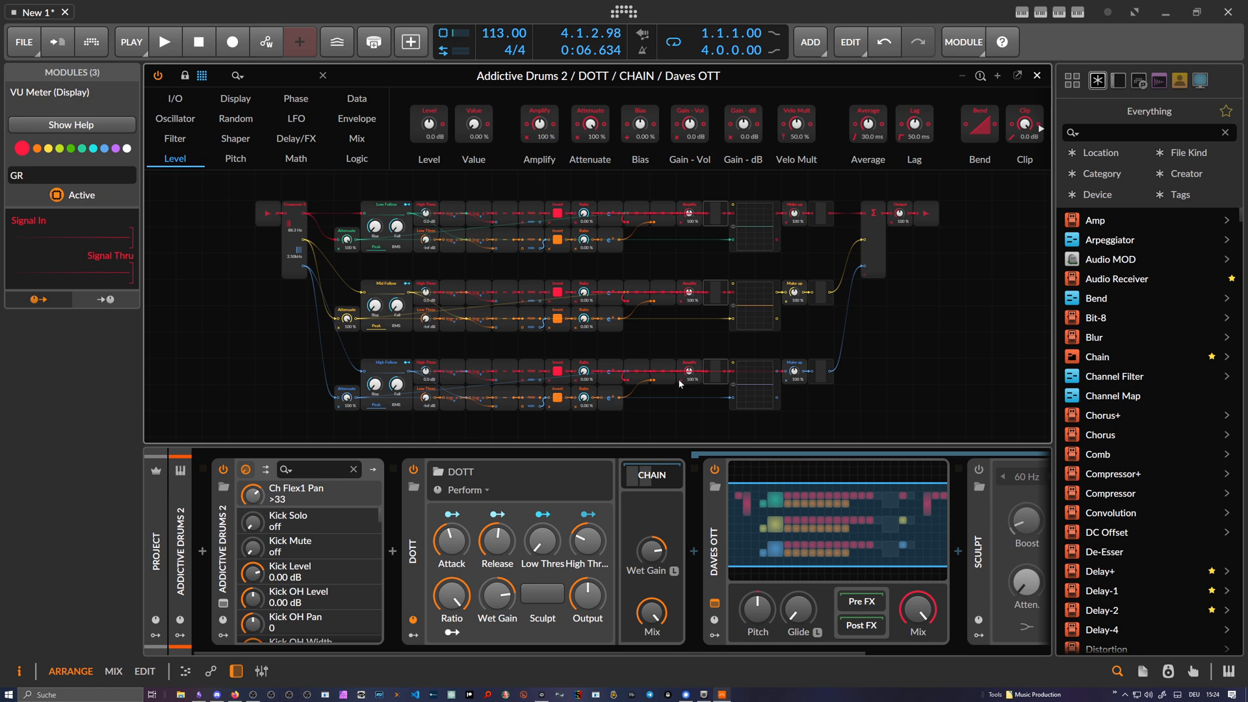
pyautogui.click(166, 42)
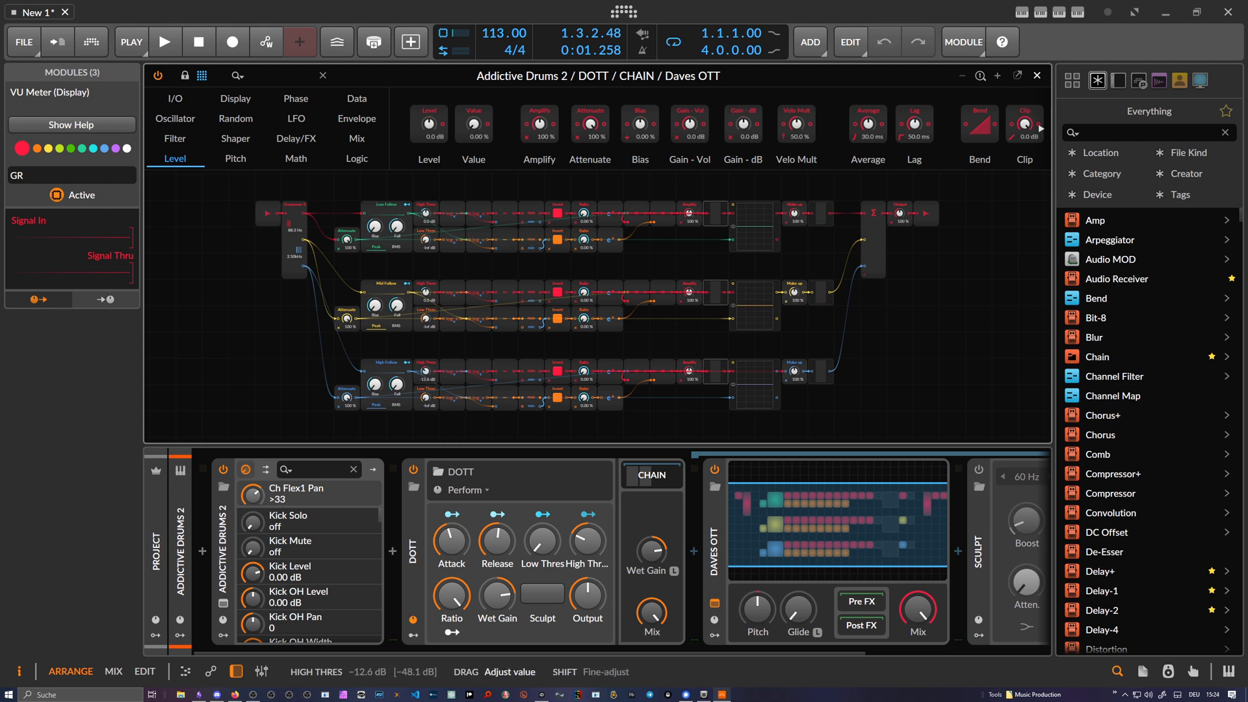
pyautogui.click(165, 41)
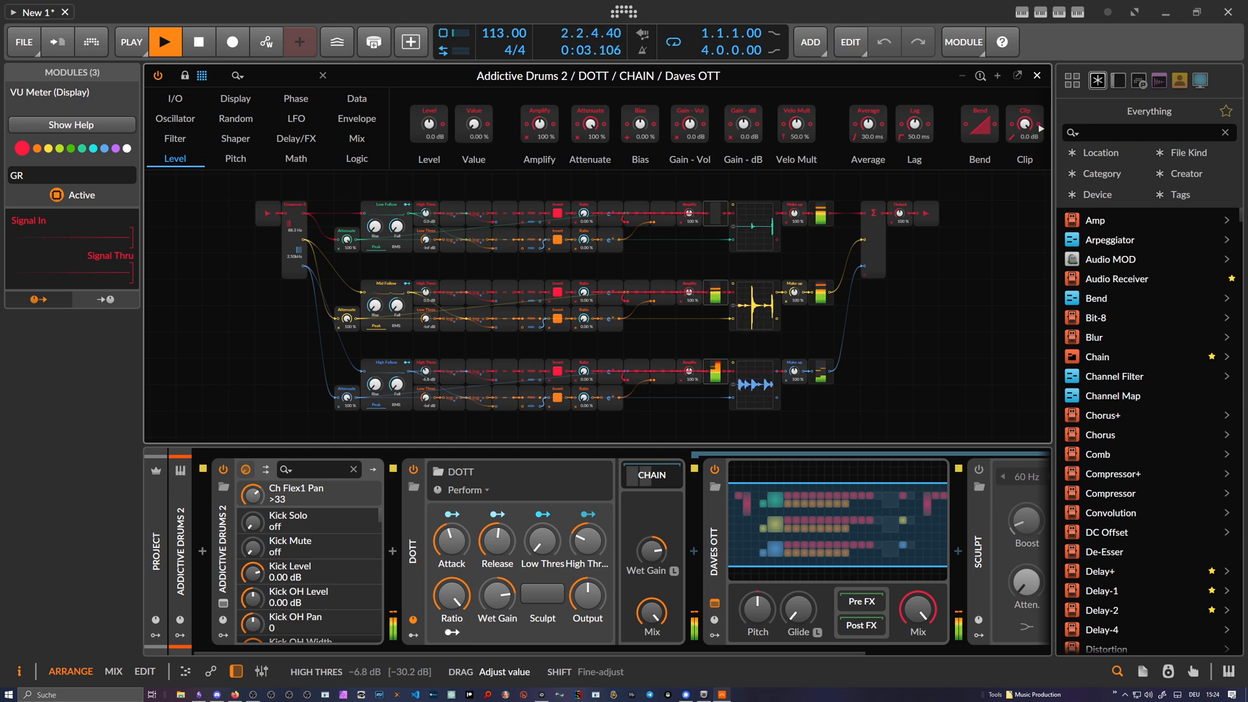
# Adjust the DOTT compression ratio and listen back to the drum loop to check it
pyautogui.click(165, 41)
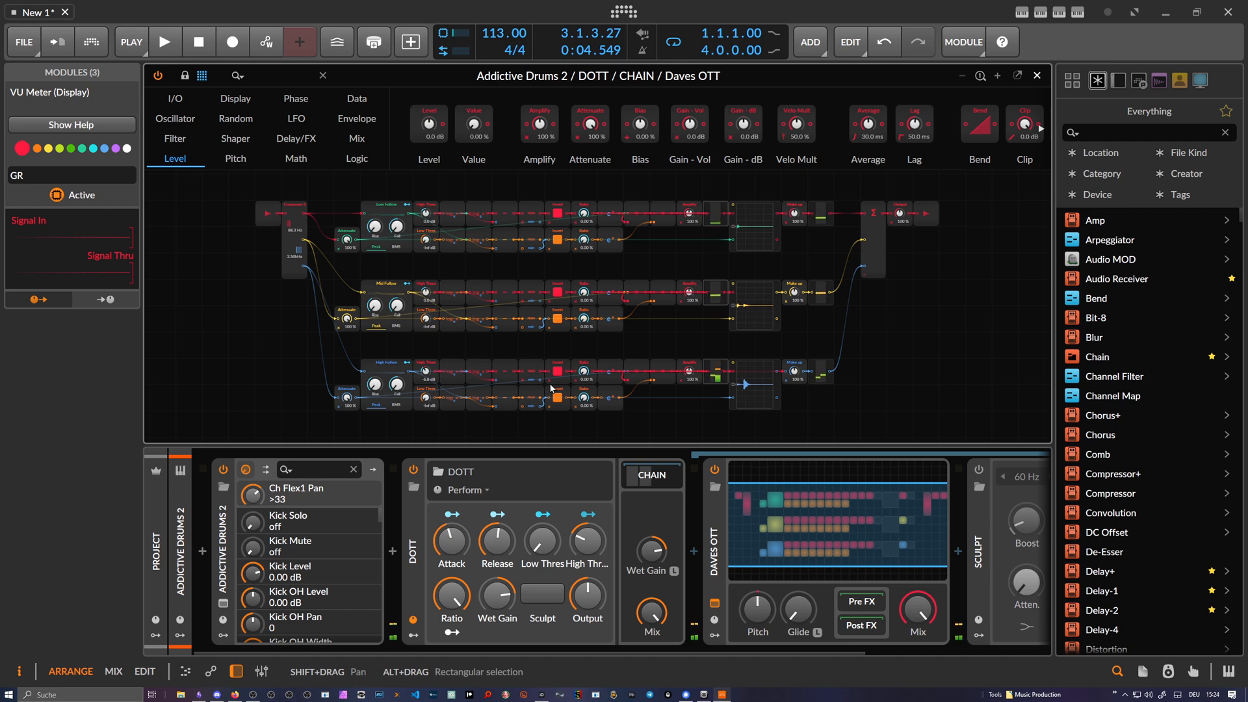
pyautogui.moveTo(451, 595)
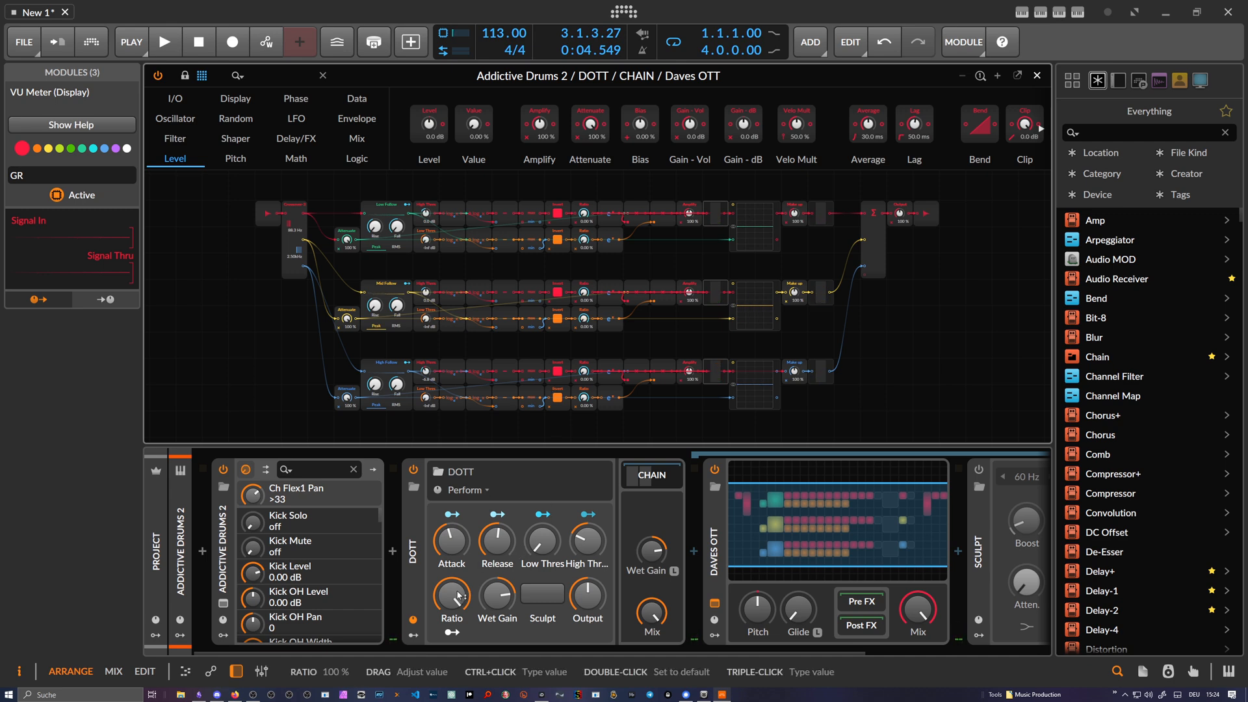
pyautogui.click(165, 42)
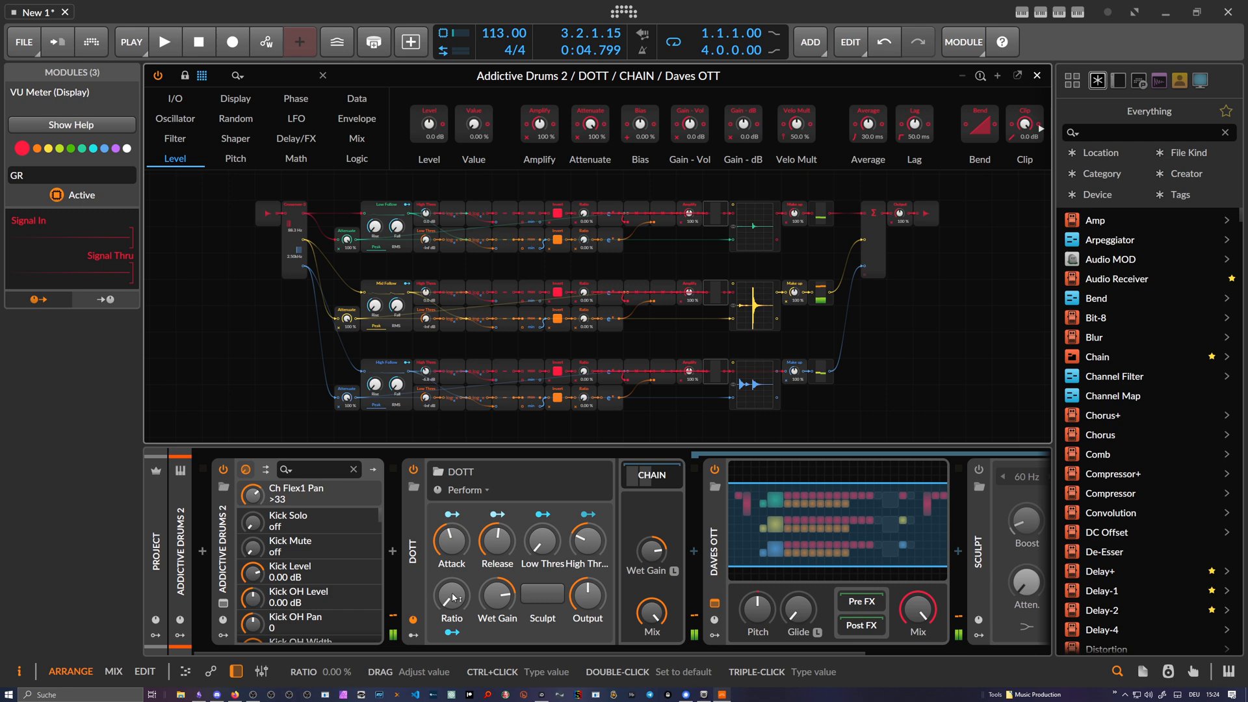
pyautogui.click(166, 41)
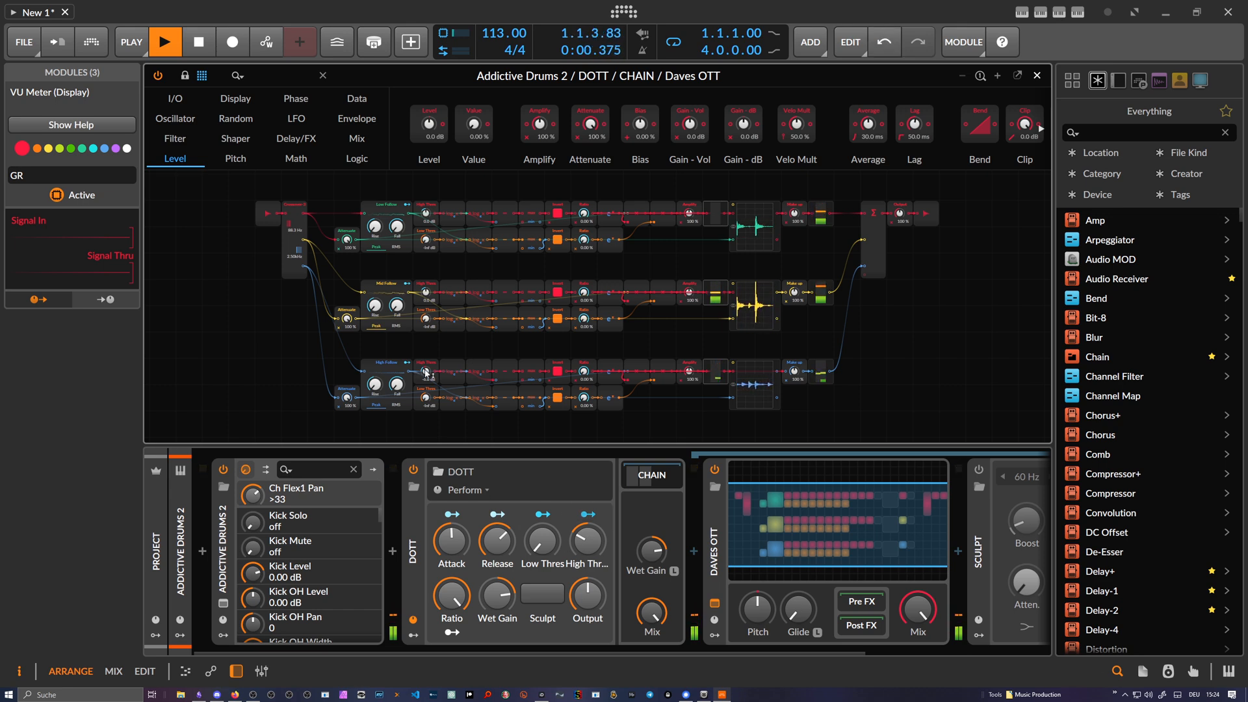
pyautogui.moveTo(611, 499)
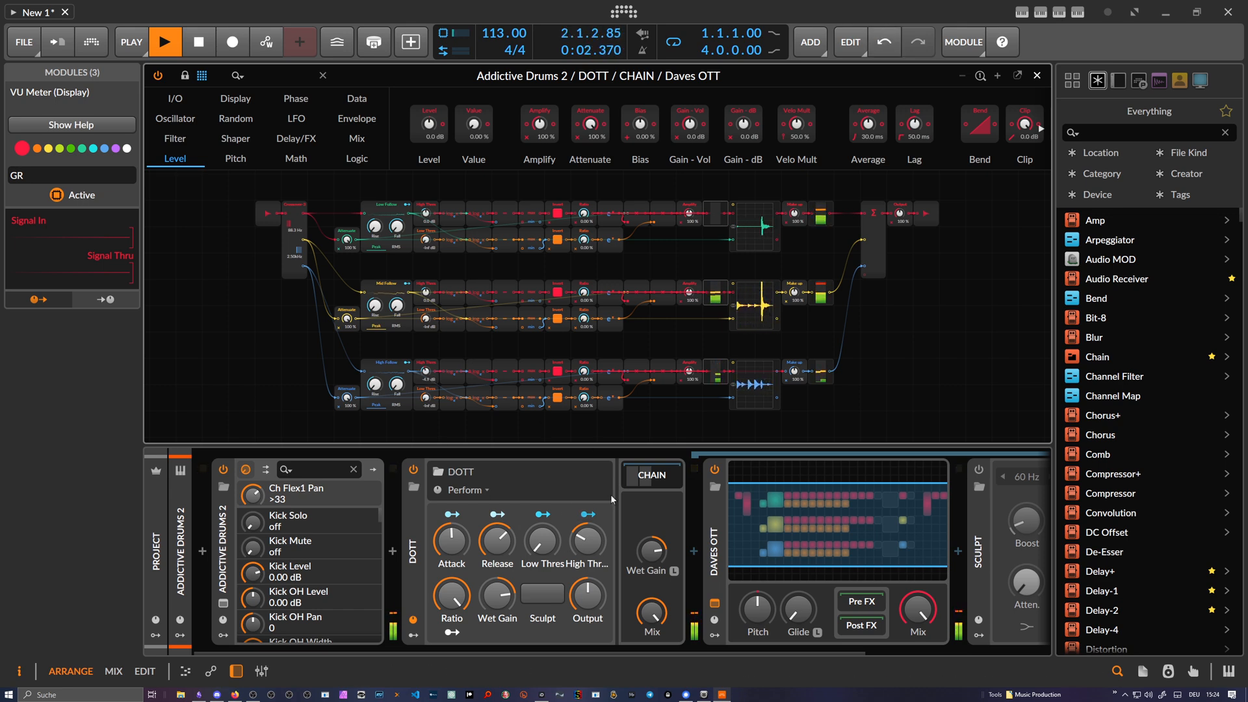
pyautogui.click(166, 41)
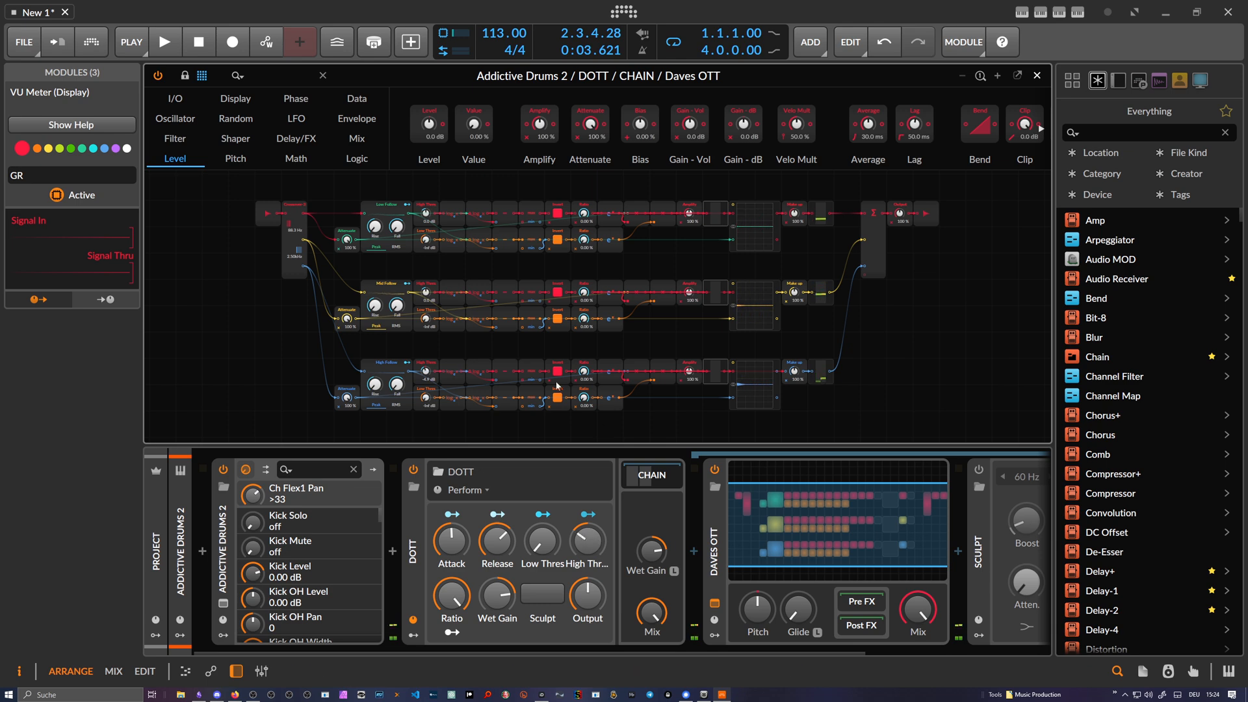
pyautogui.moveTo(362, 387)
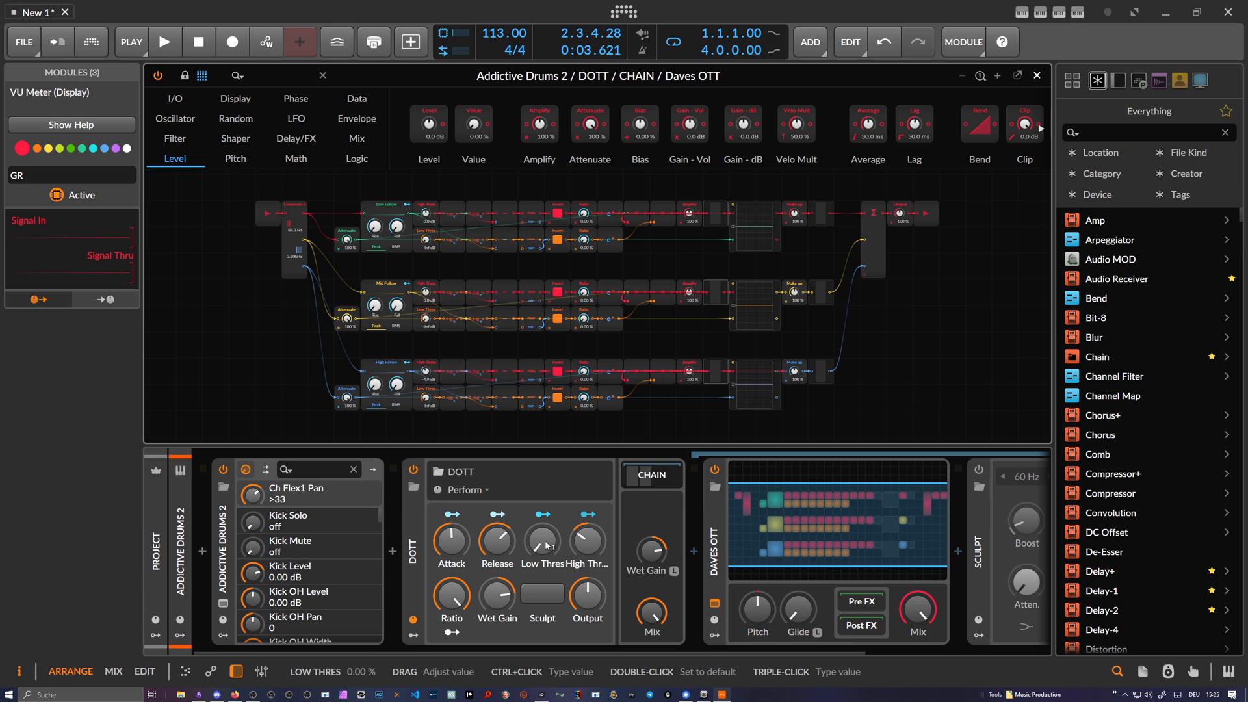
# Raise DOTT's low-band threshold to about 24.6% while auditioning the drums
pyautogui.click(166, 42)
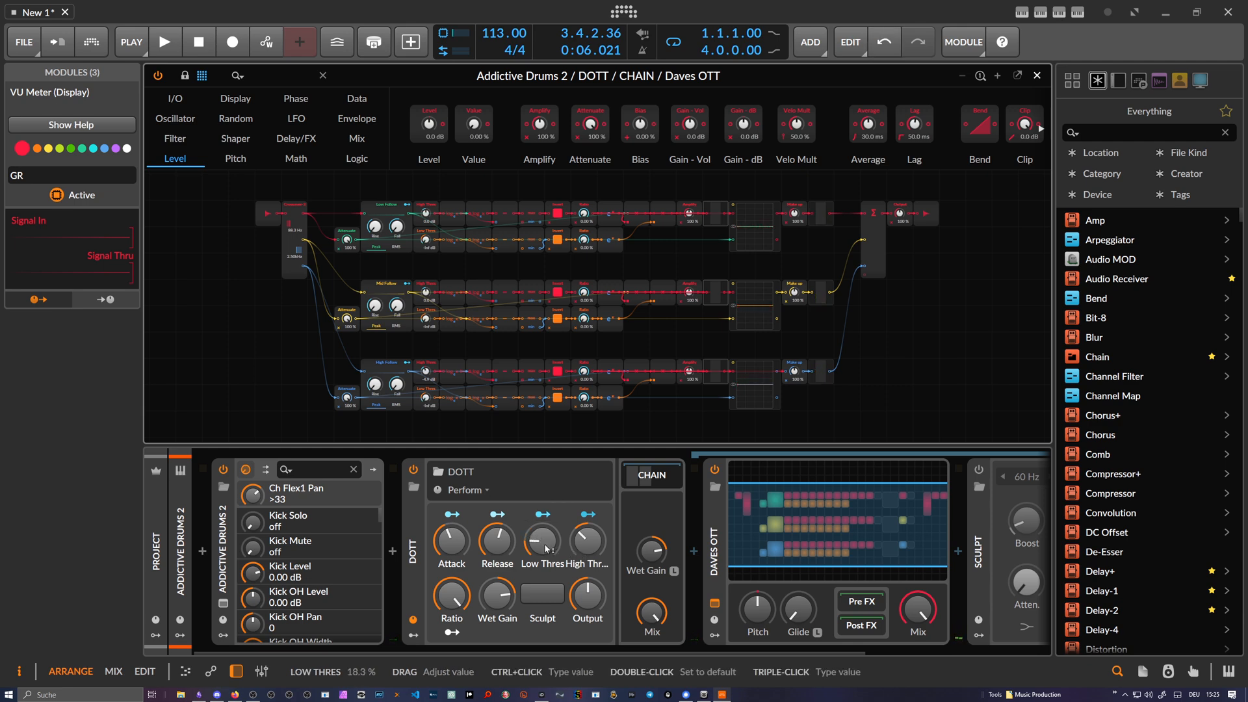
pyautogui.click(166, 42)
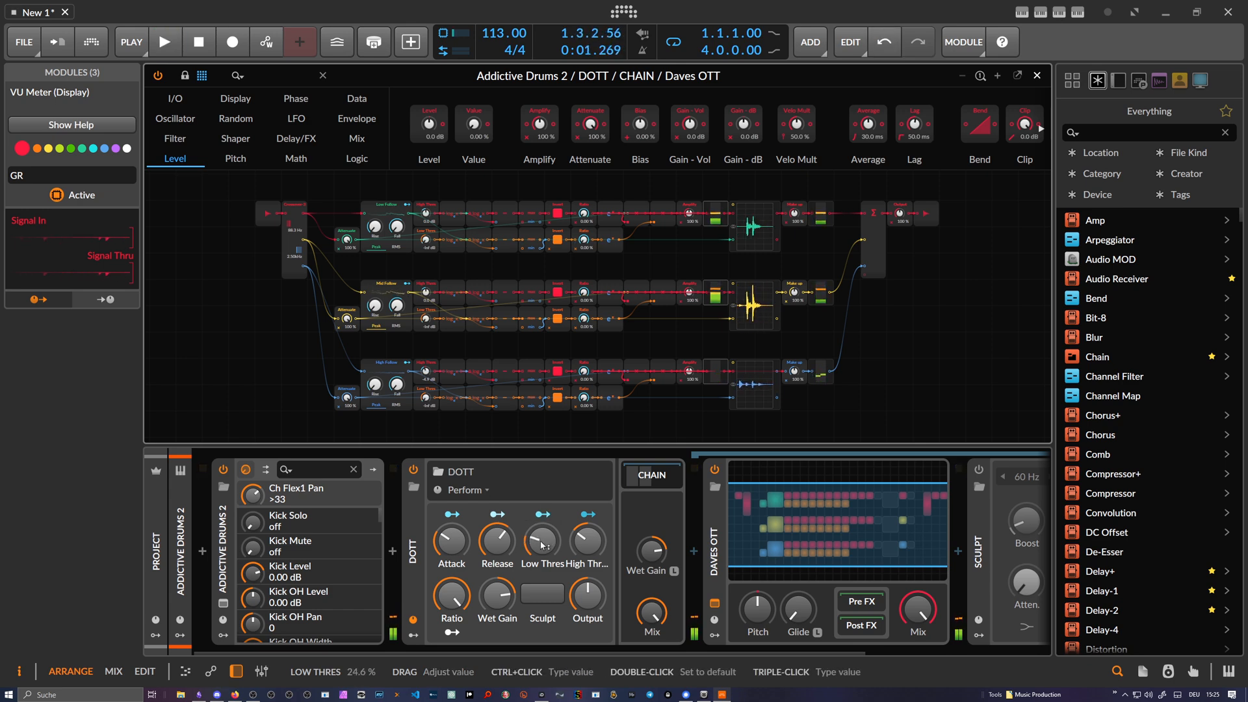
pyautogui.click(166, 42)
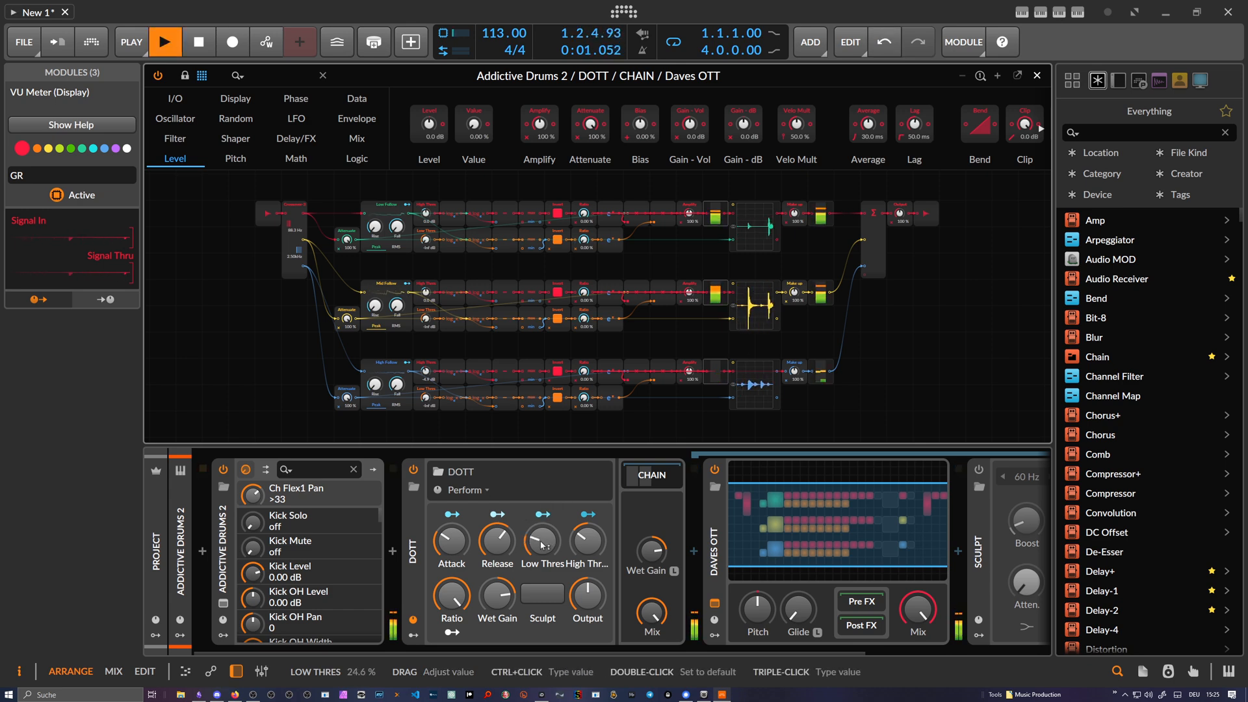
pyautogui.click(166, 41)
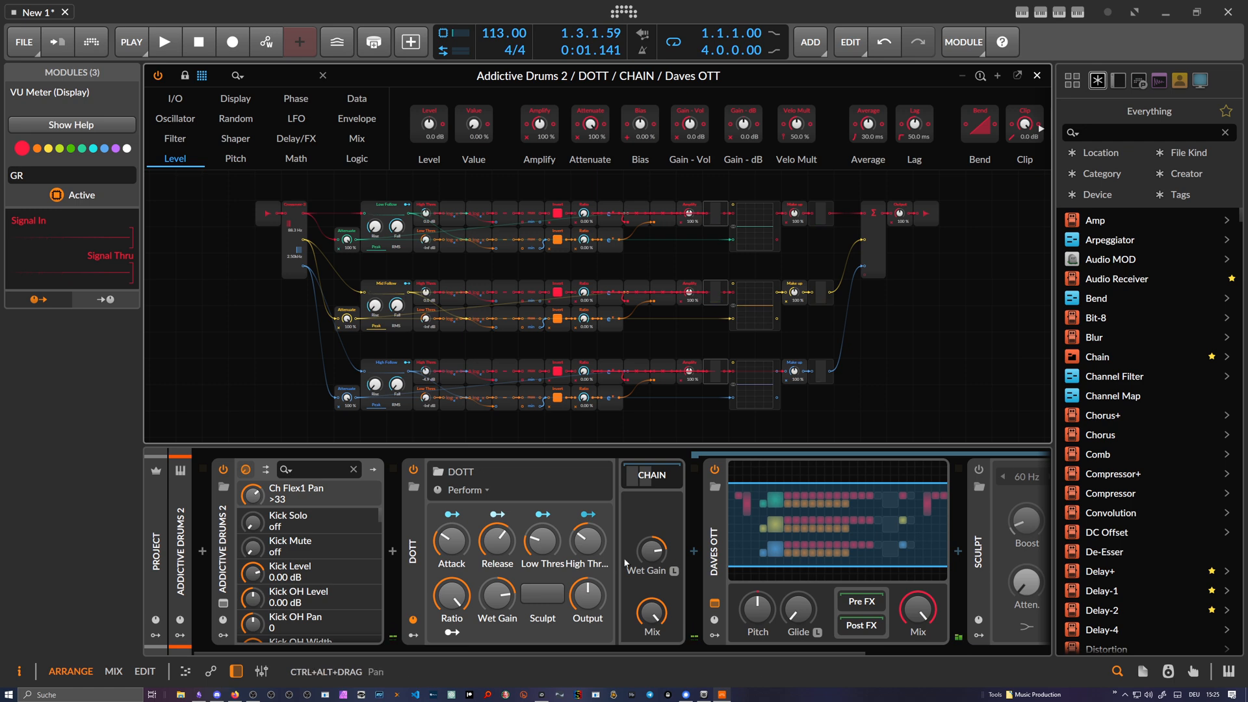
pyautogui.click(164, 41)
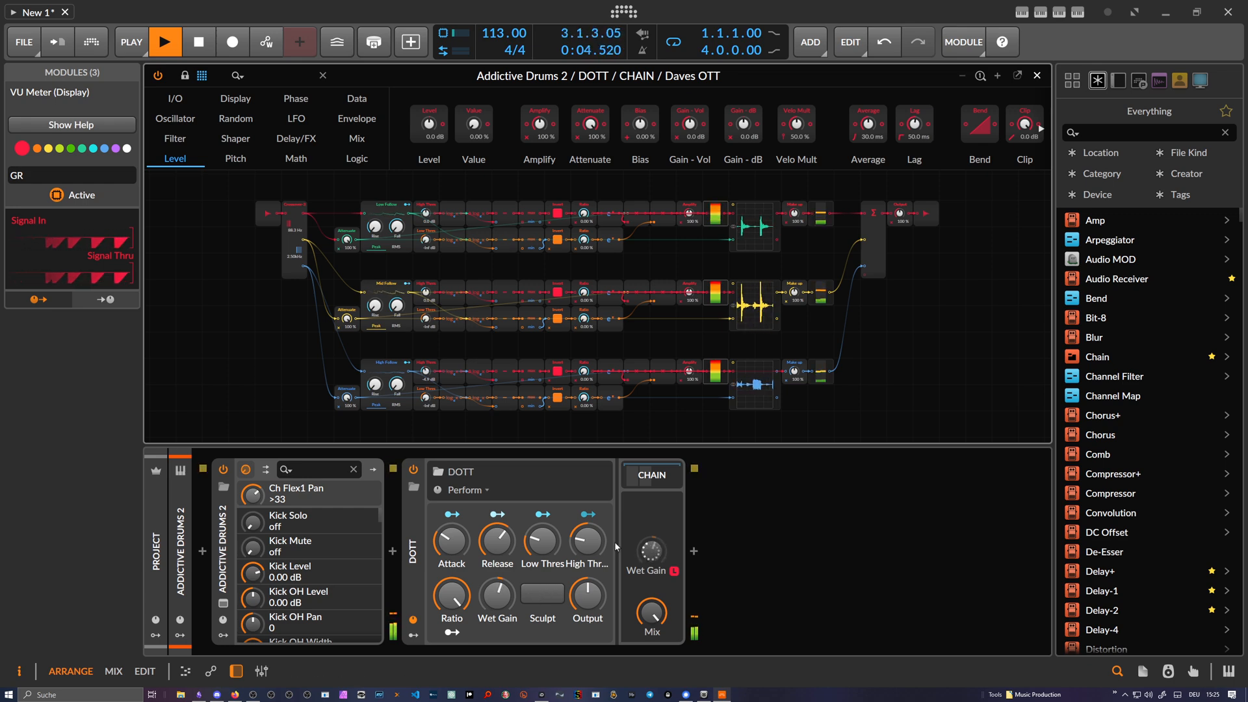
# Engage DOTT's Sculpt stage and set the chain mix to 16.3%
pyautogui.click(542, 596)
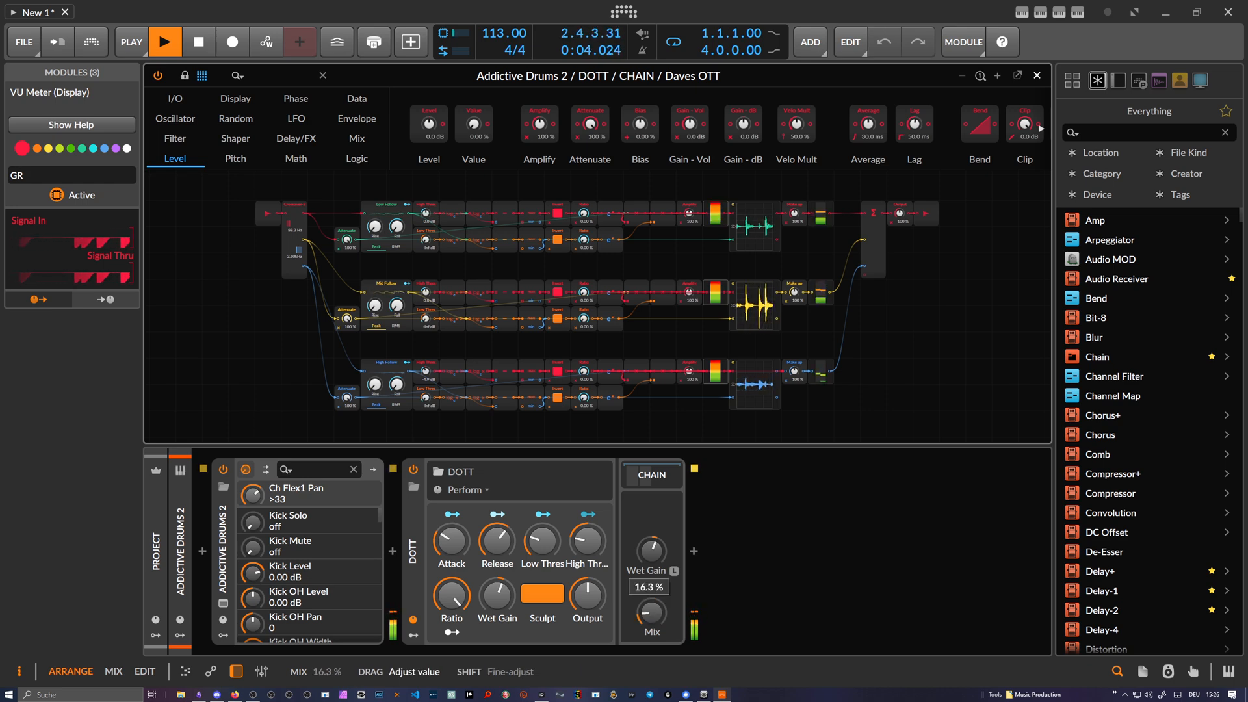
pyautogui.doubleClick(652, 613)
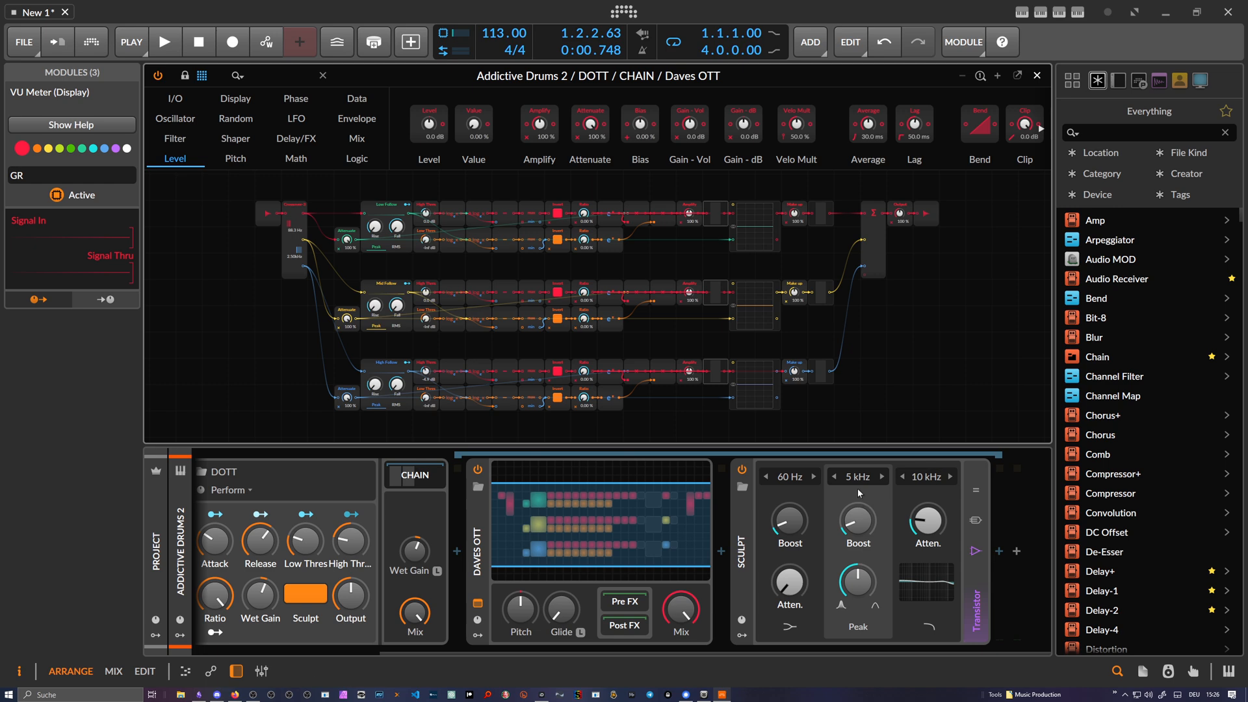
pyautogui.moveTo(976, 555)
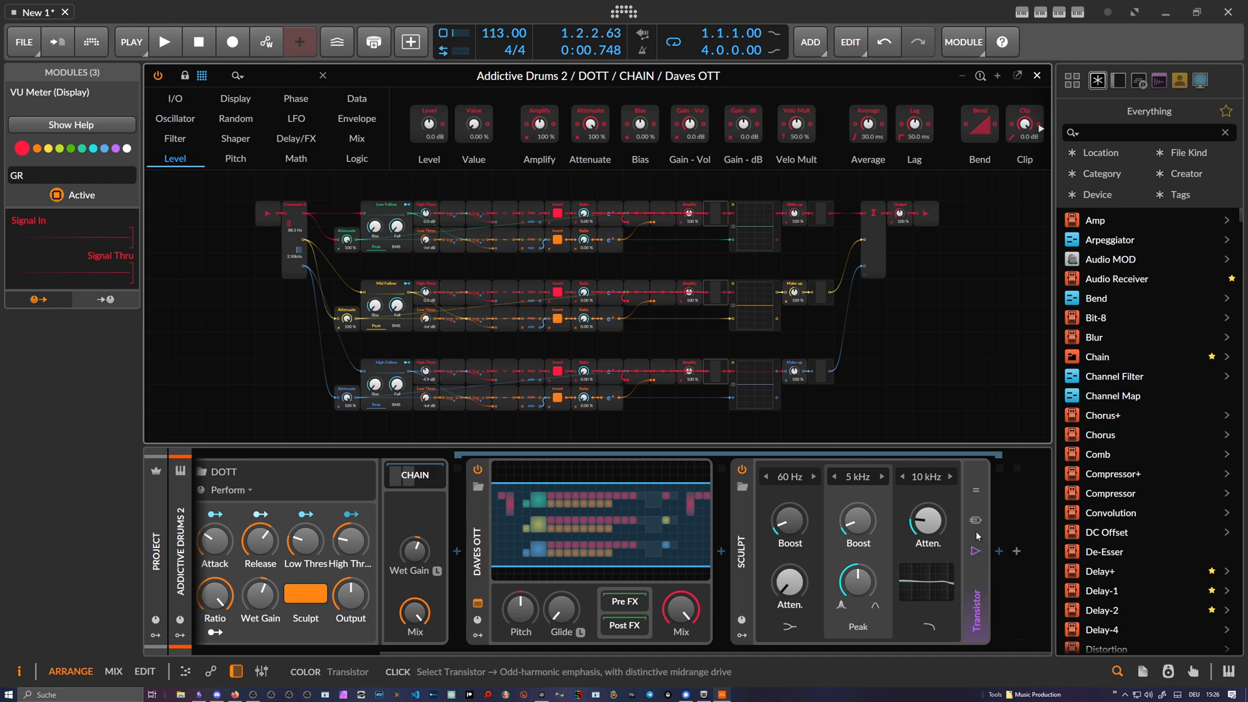
pyautogui.moveTo(976, 550)
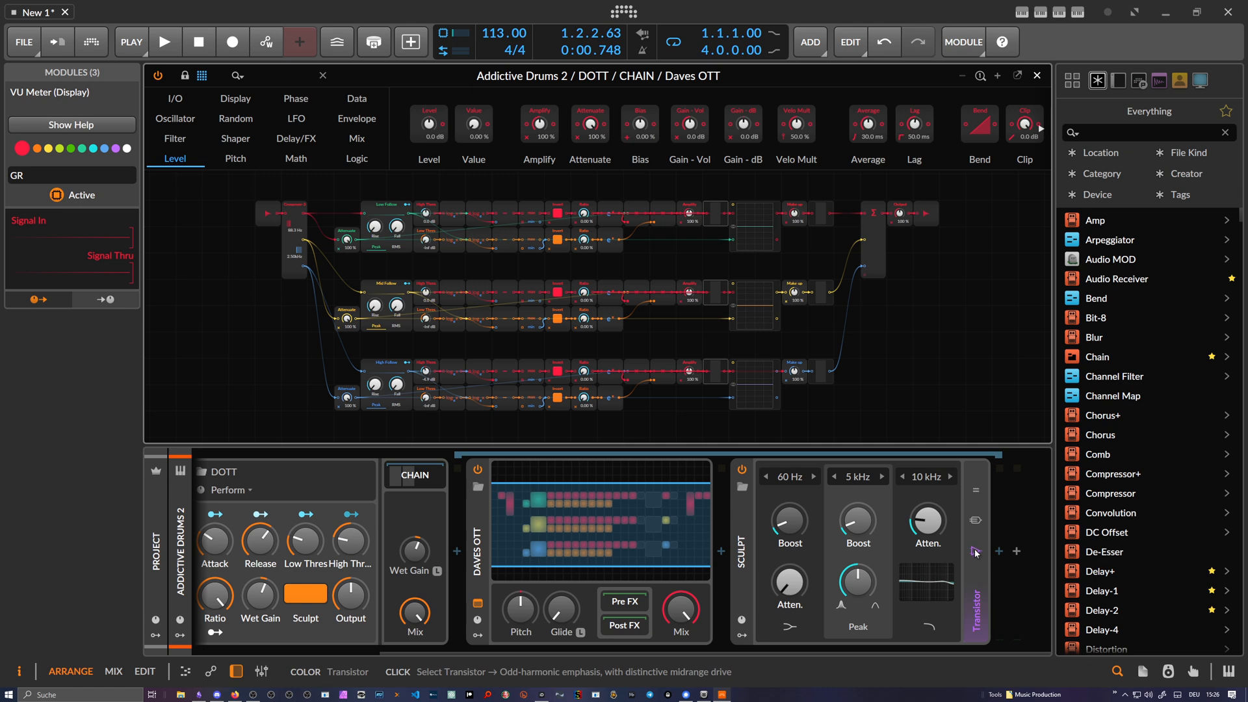
pyautogui.moveTo(761, 629)
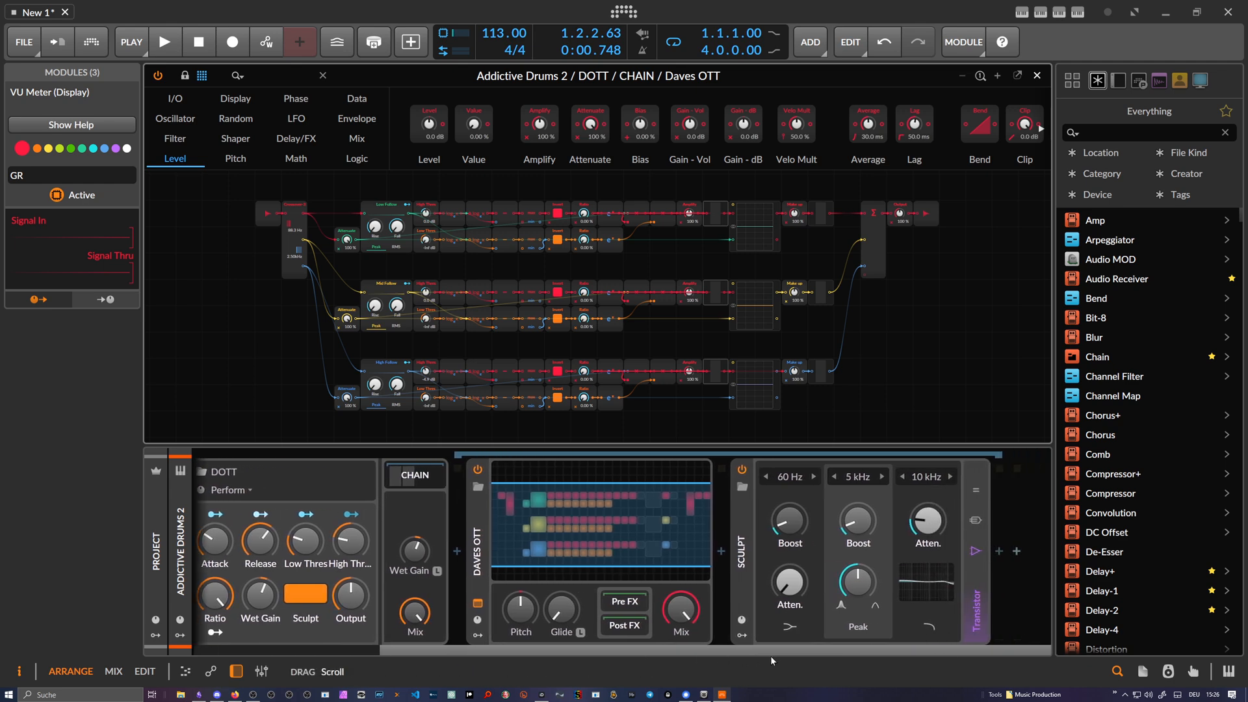
pyautogui.moveTo(719, 584)
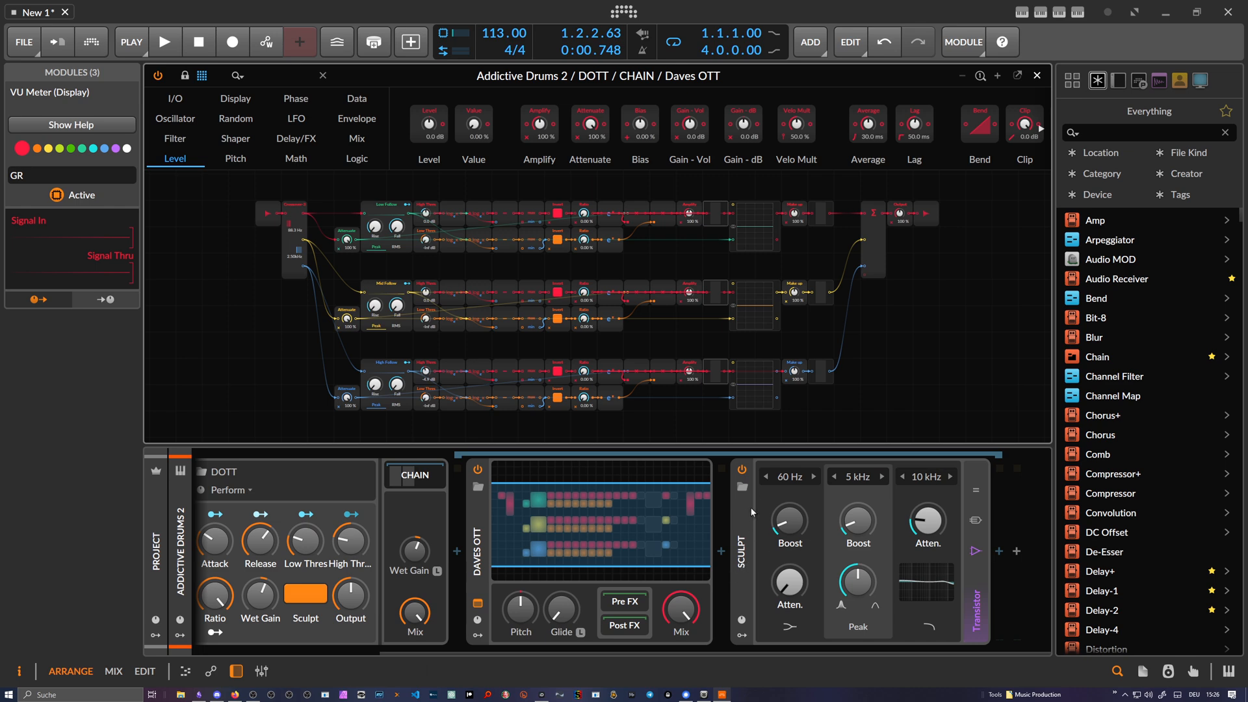
# Show the Sculpt EQ bands at 60 Hz, 5 kHz and 10 kHz with Transistor saturation selected
pyautogui.click(305, 595)
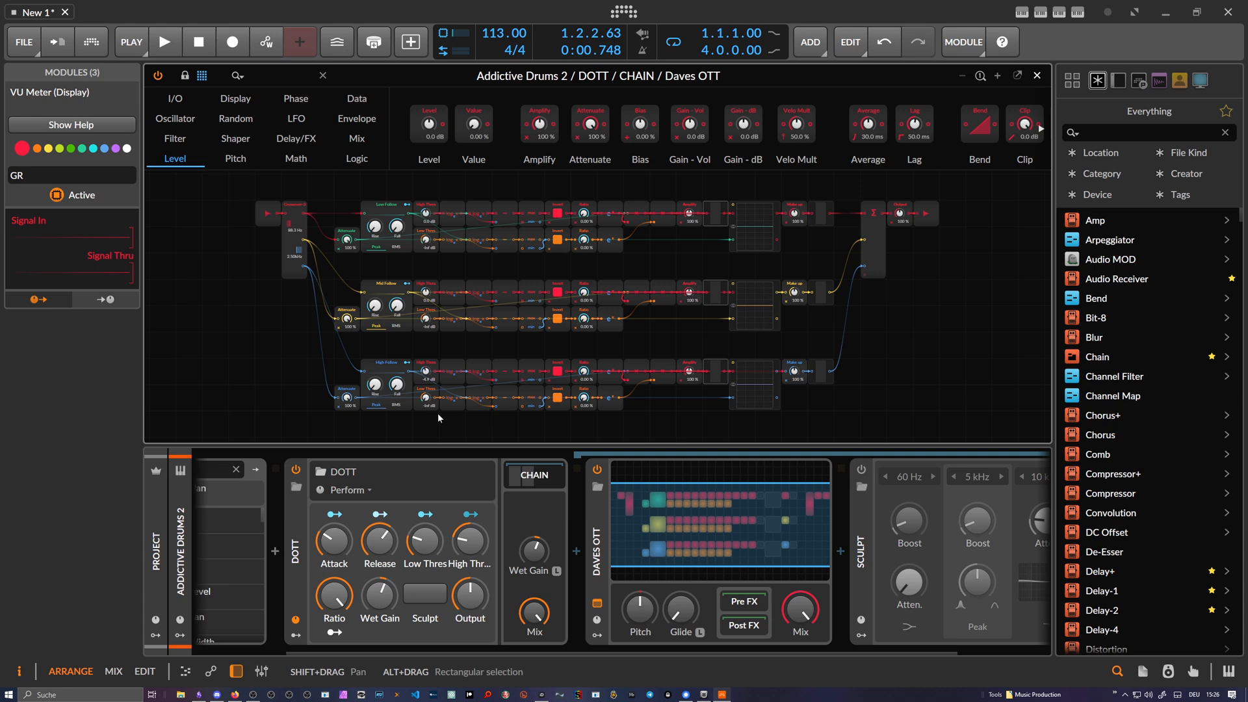
pyautogui.moveTo(433, 417)
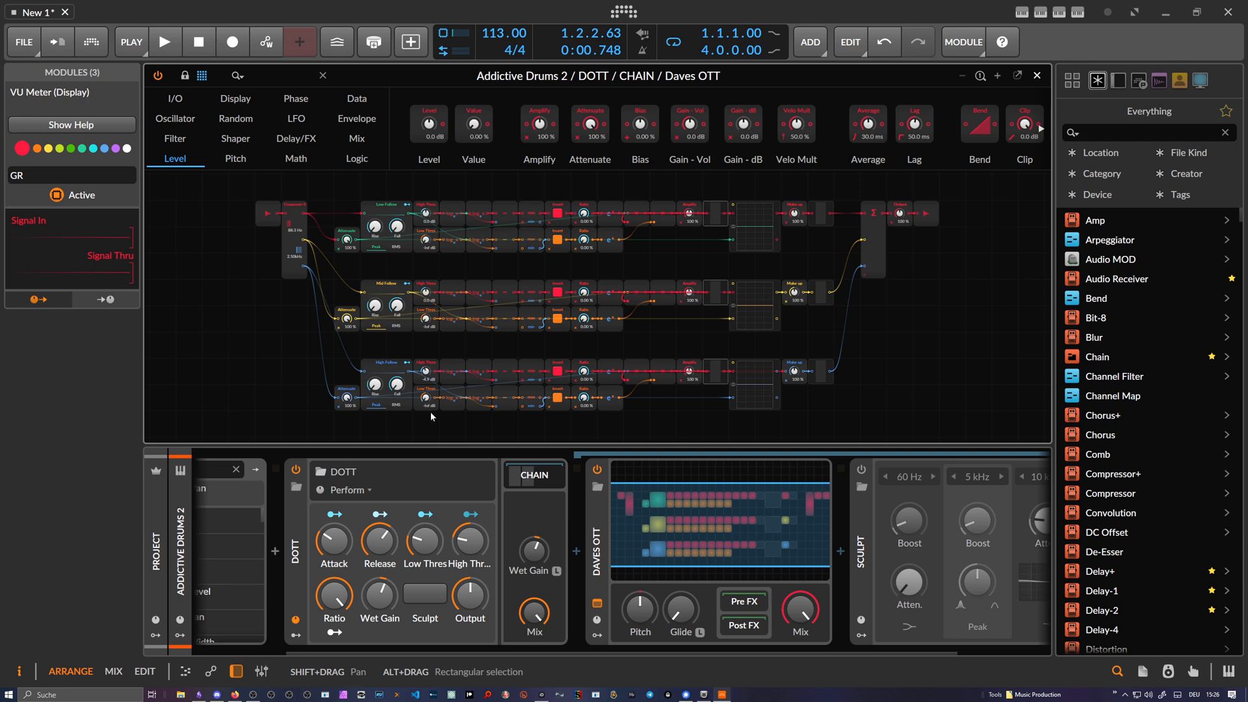
pyautogui.moveTo(632, 400)
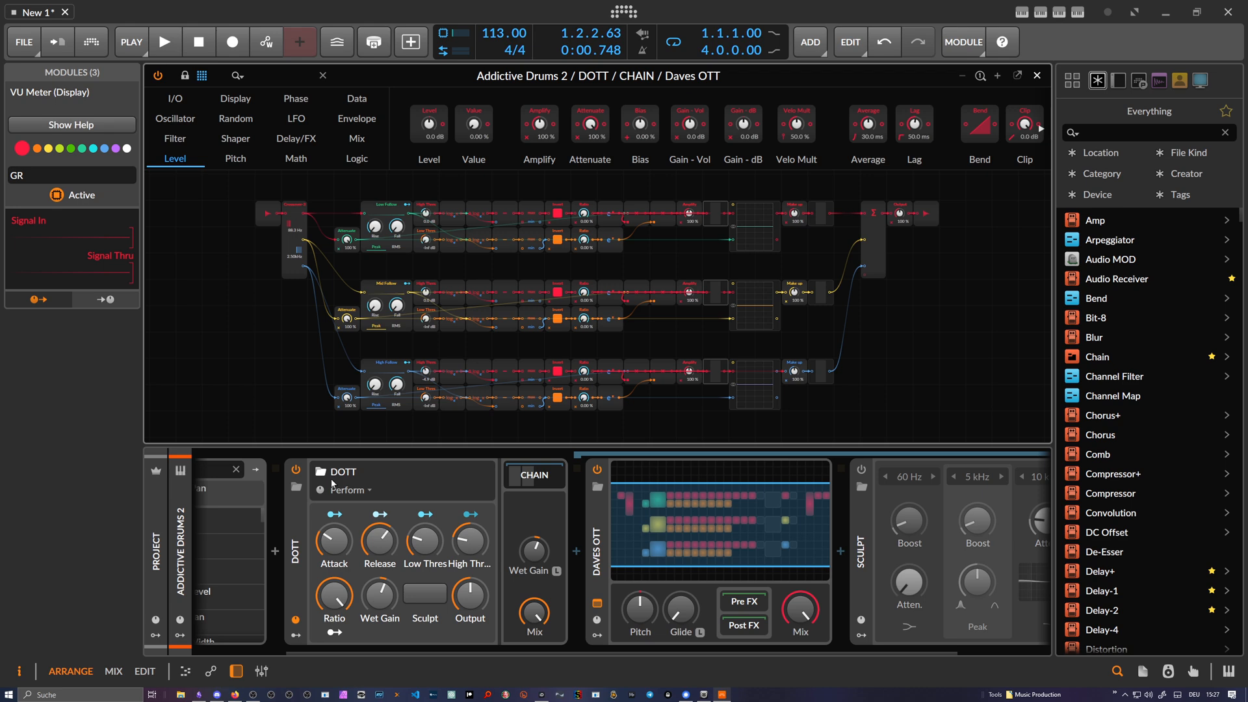
pyautogui.moveTo(386, 460)
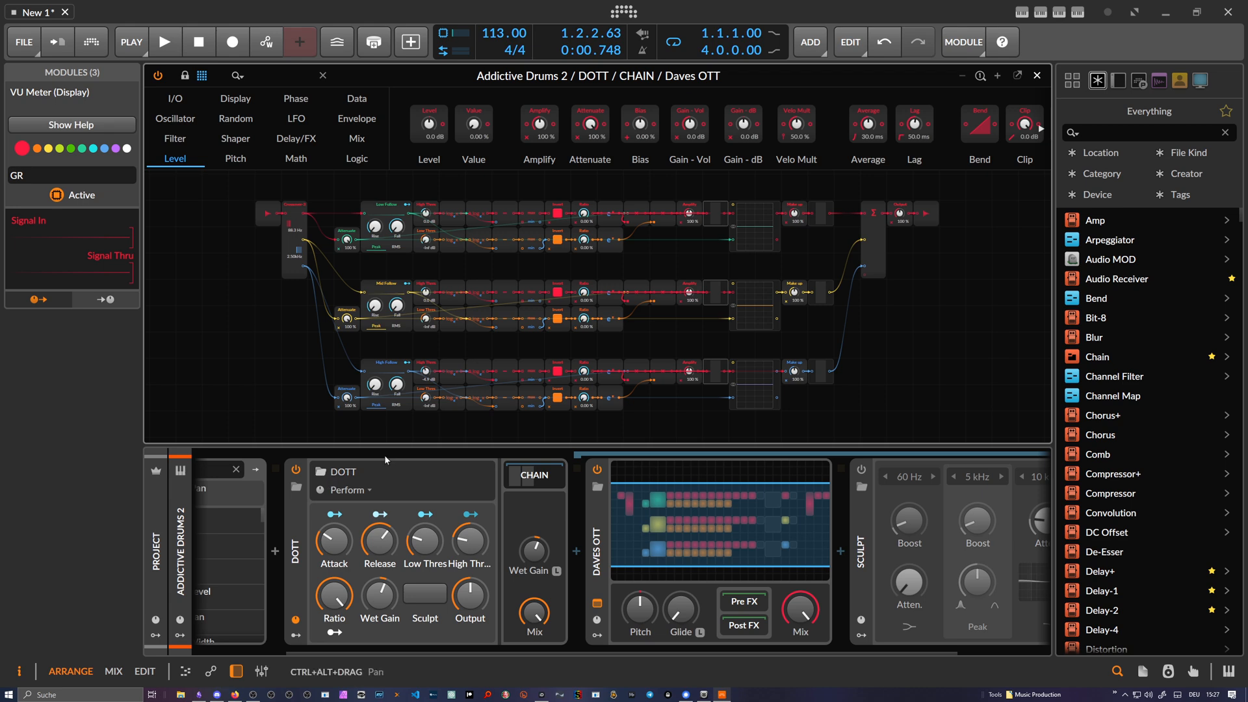
pyautogui.moveTo(461, 369)
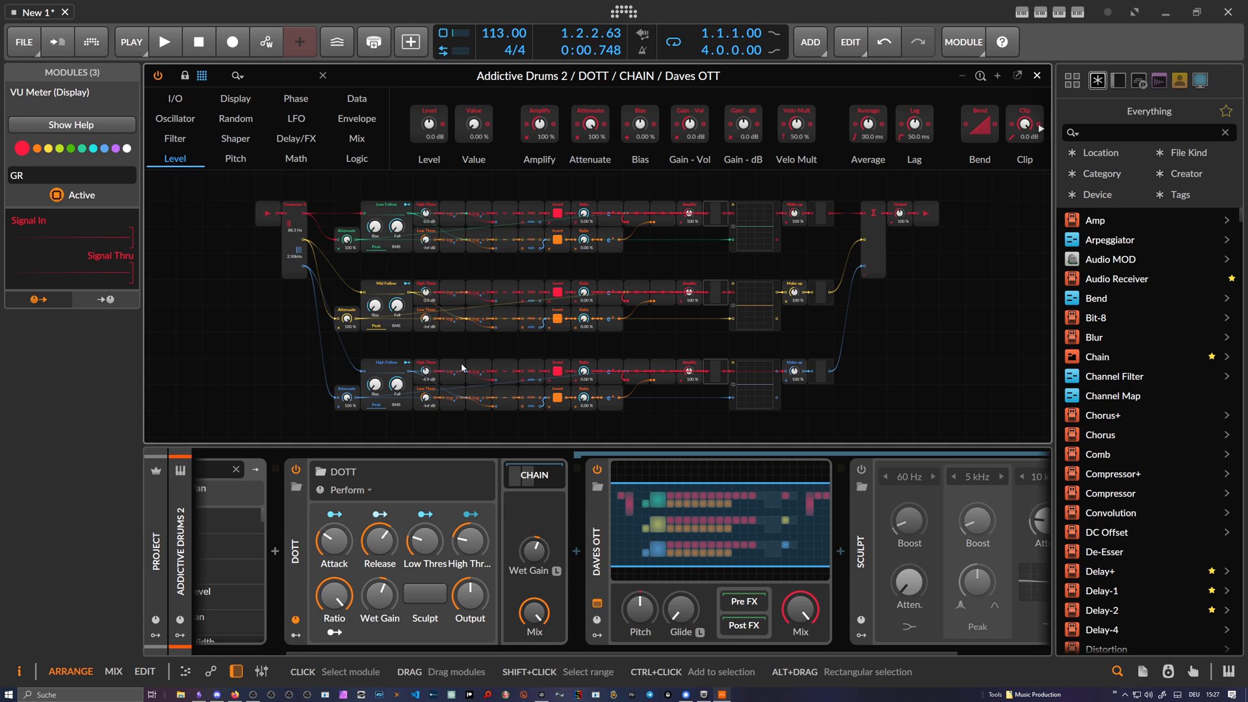
pyautogui.moveTo(451, 413)
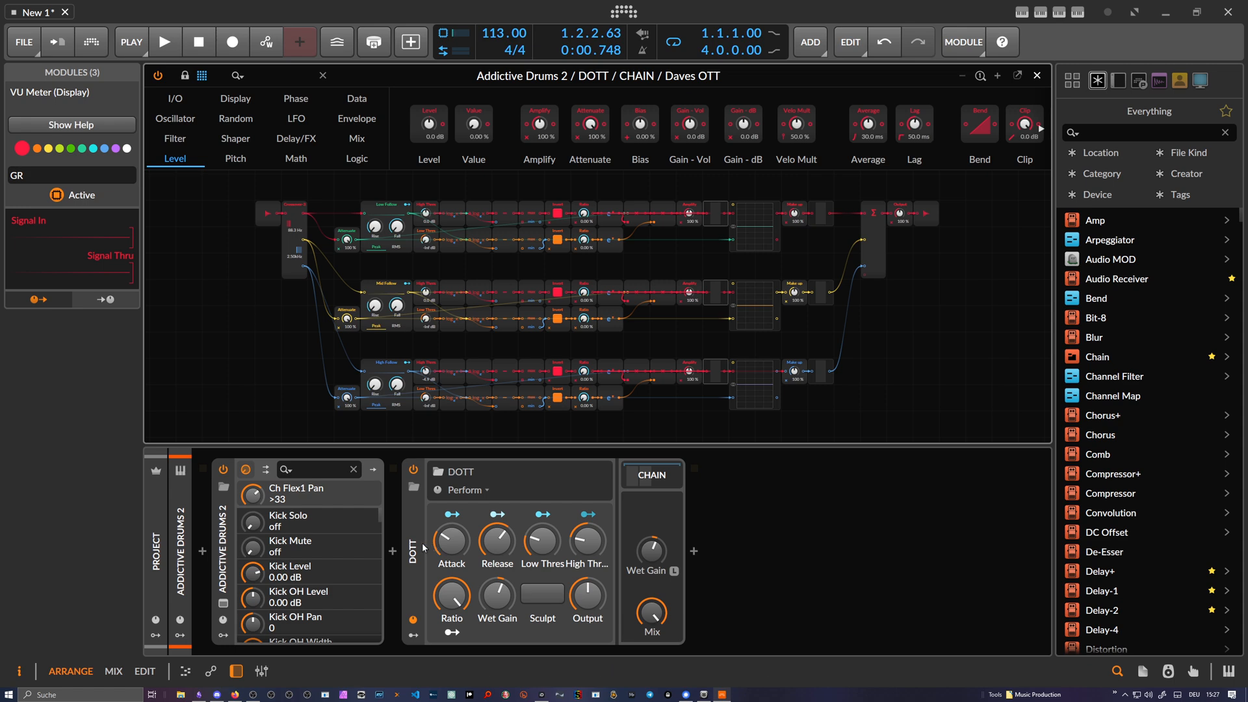
pyautogui.moveTo(431, 557)
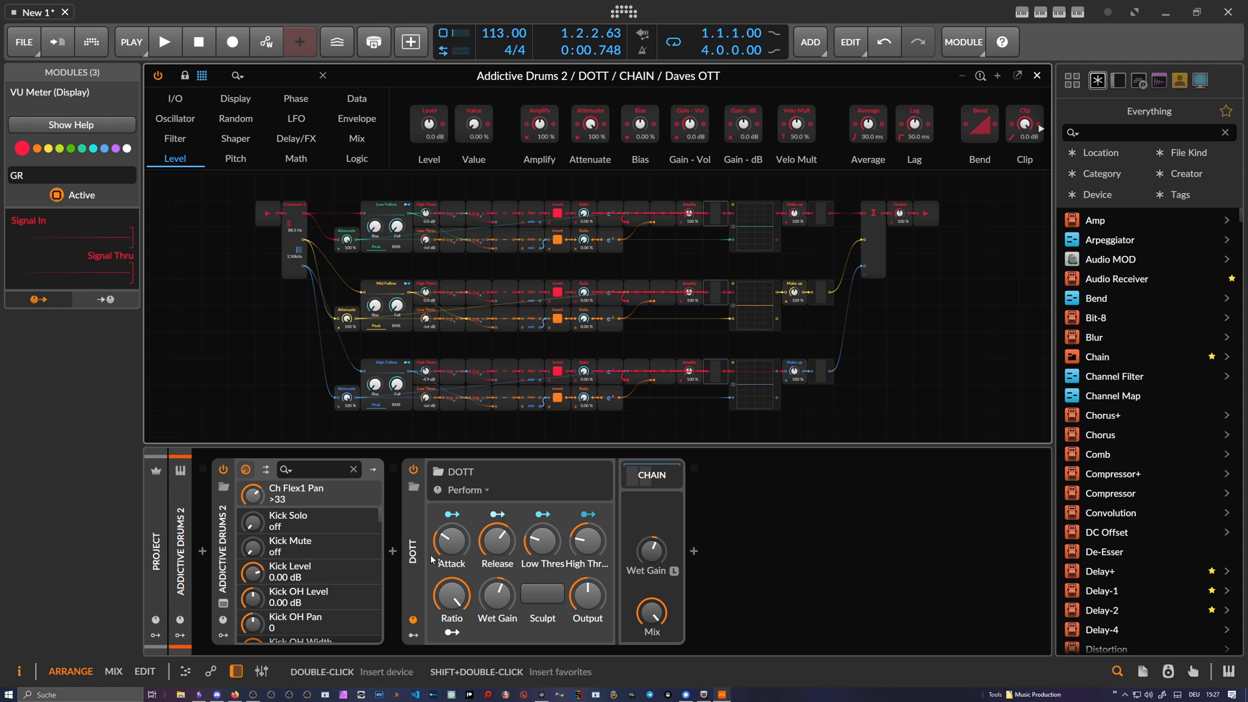